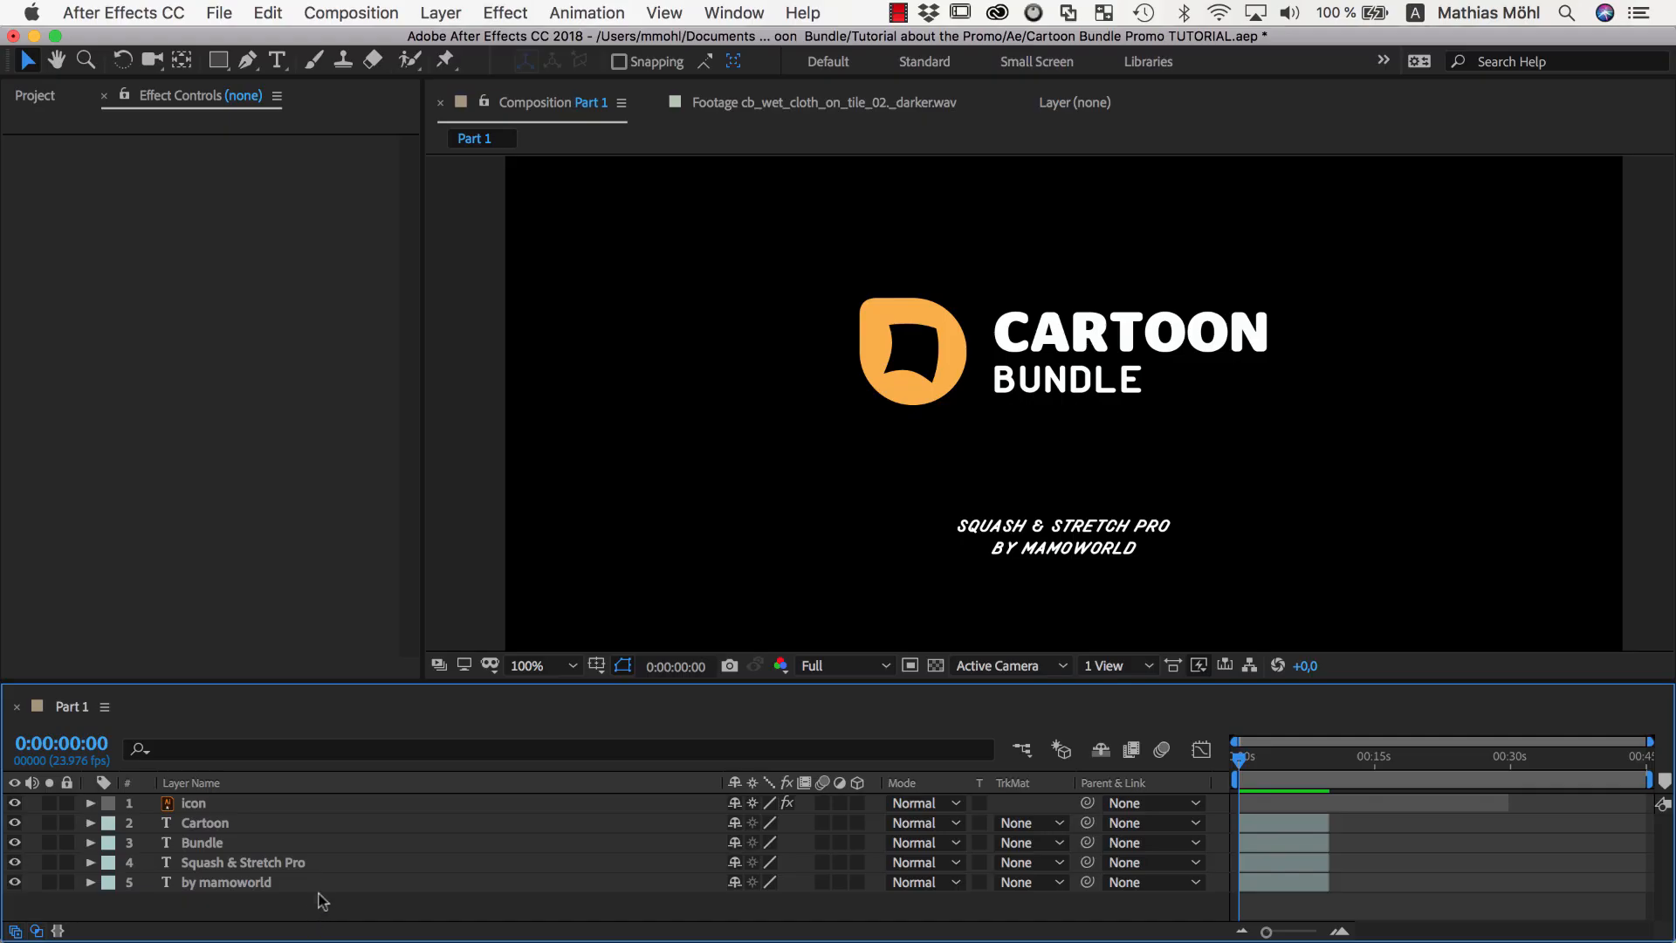
Create a full-frame Background rectangle shape layer filled with green 71AF81.
click(193, 803)
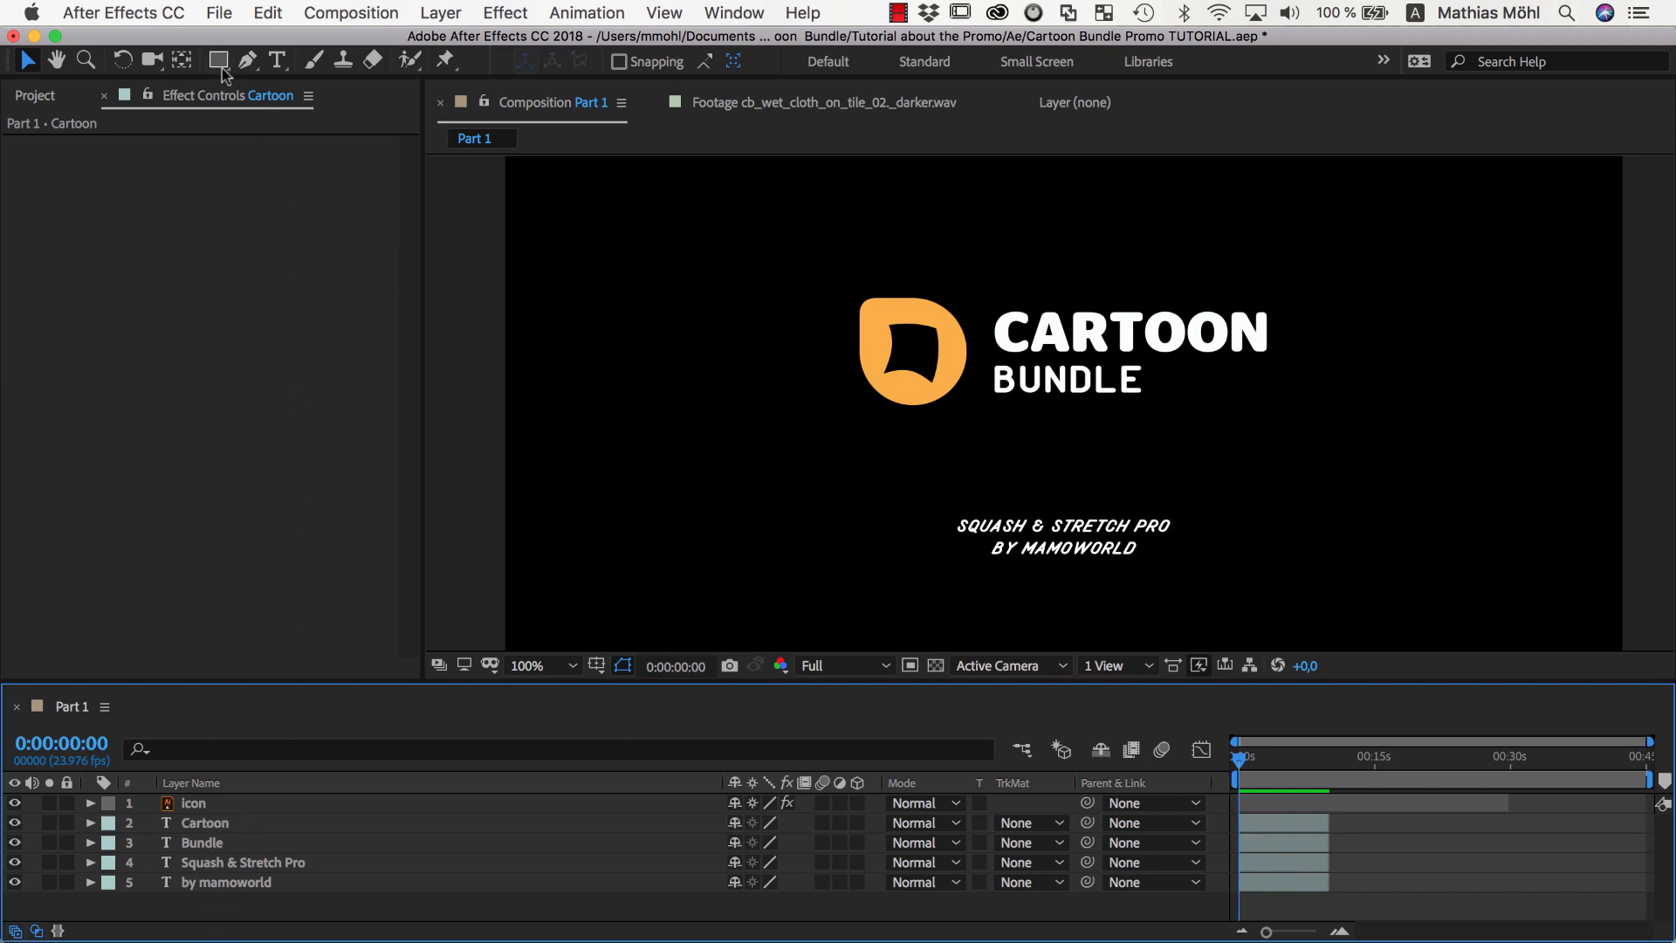
click(220, 62)
text(71AF81)
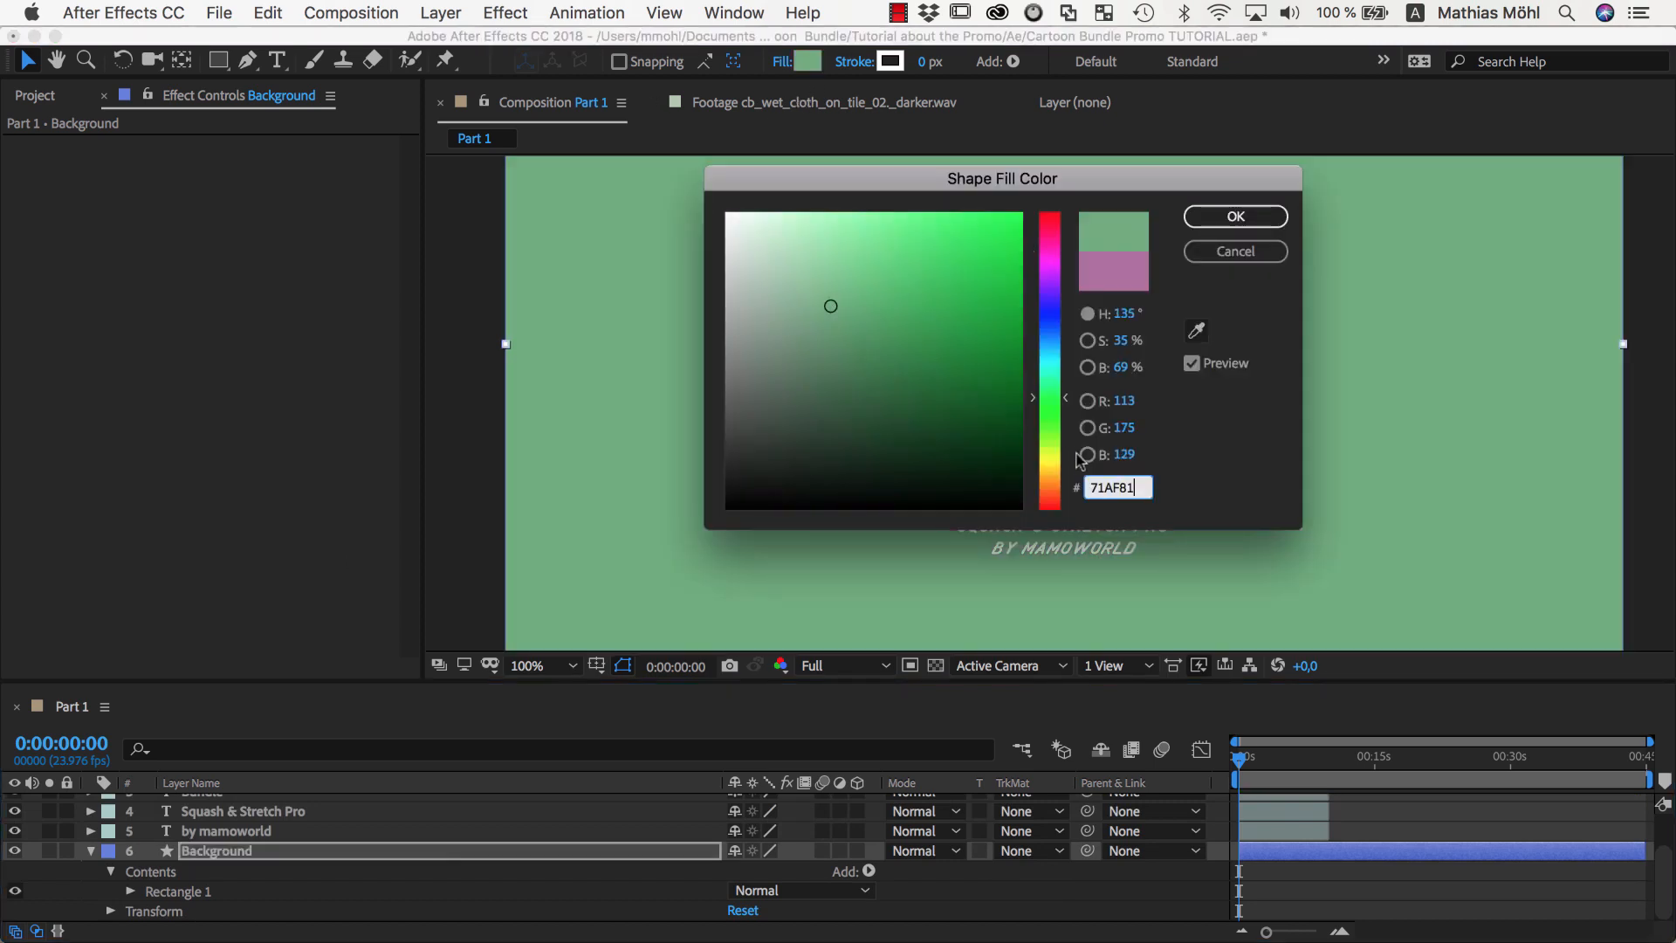
click(1234, 216)
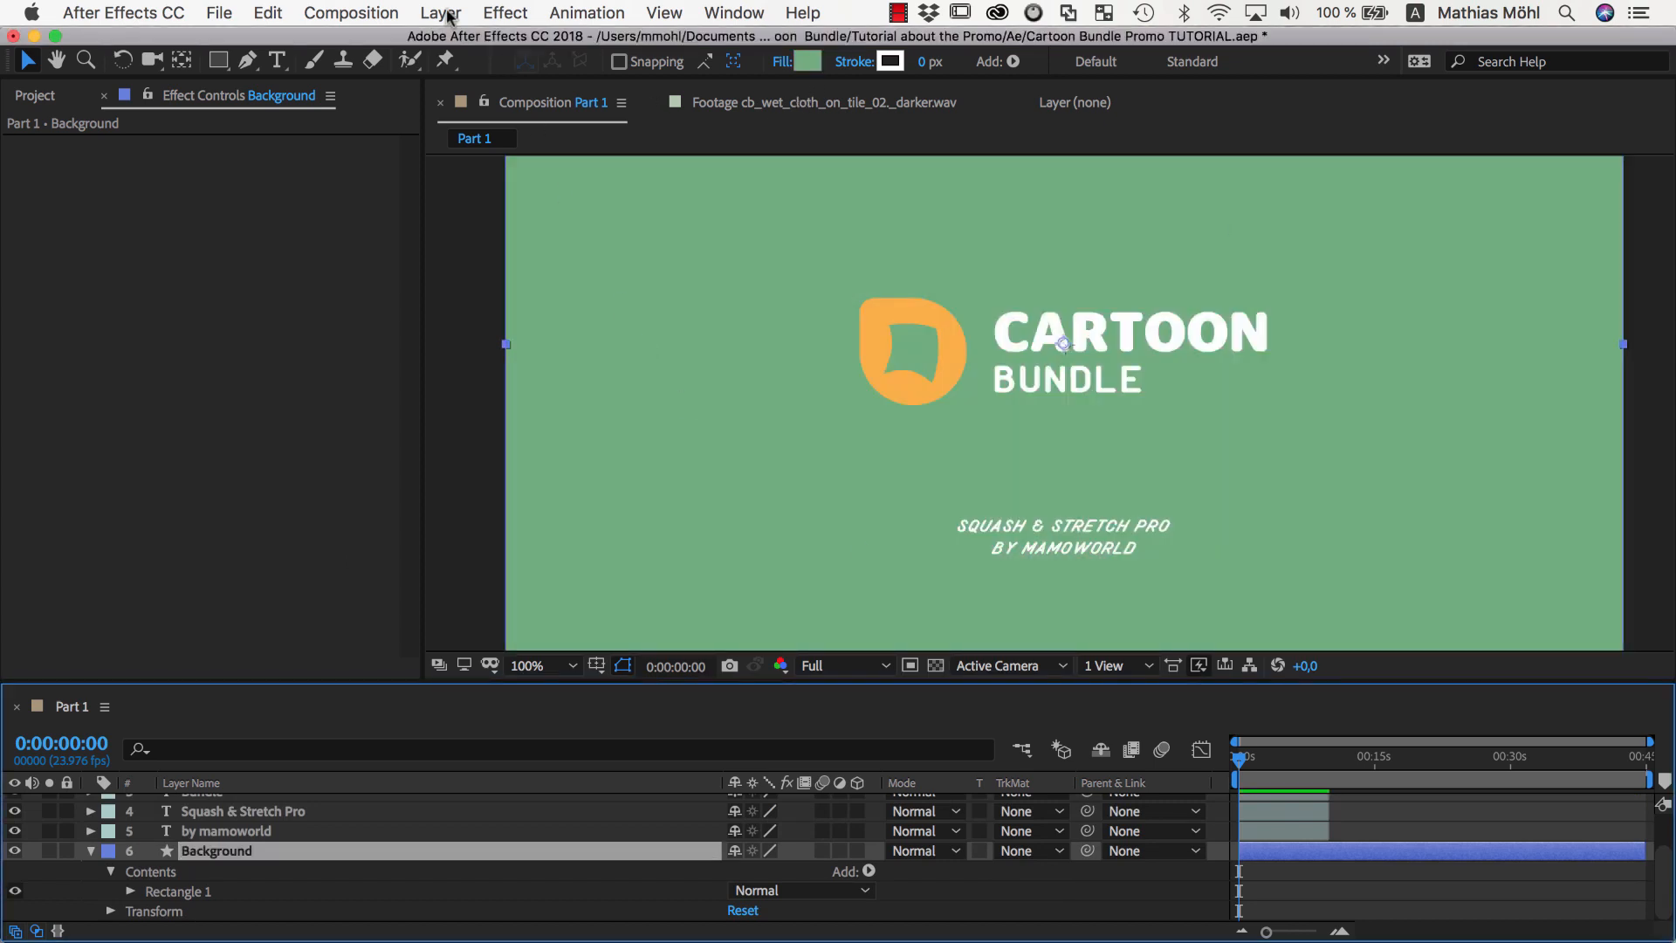
Add a Color Overlay layer style to the Background with darker green 62946F.
click(440, 12)
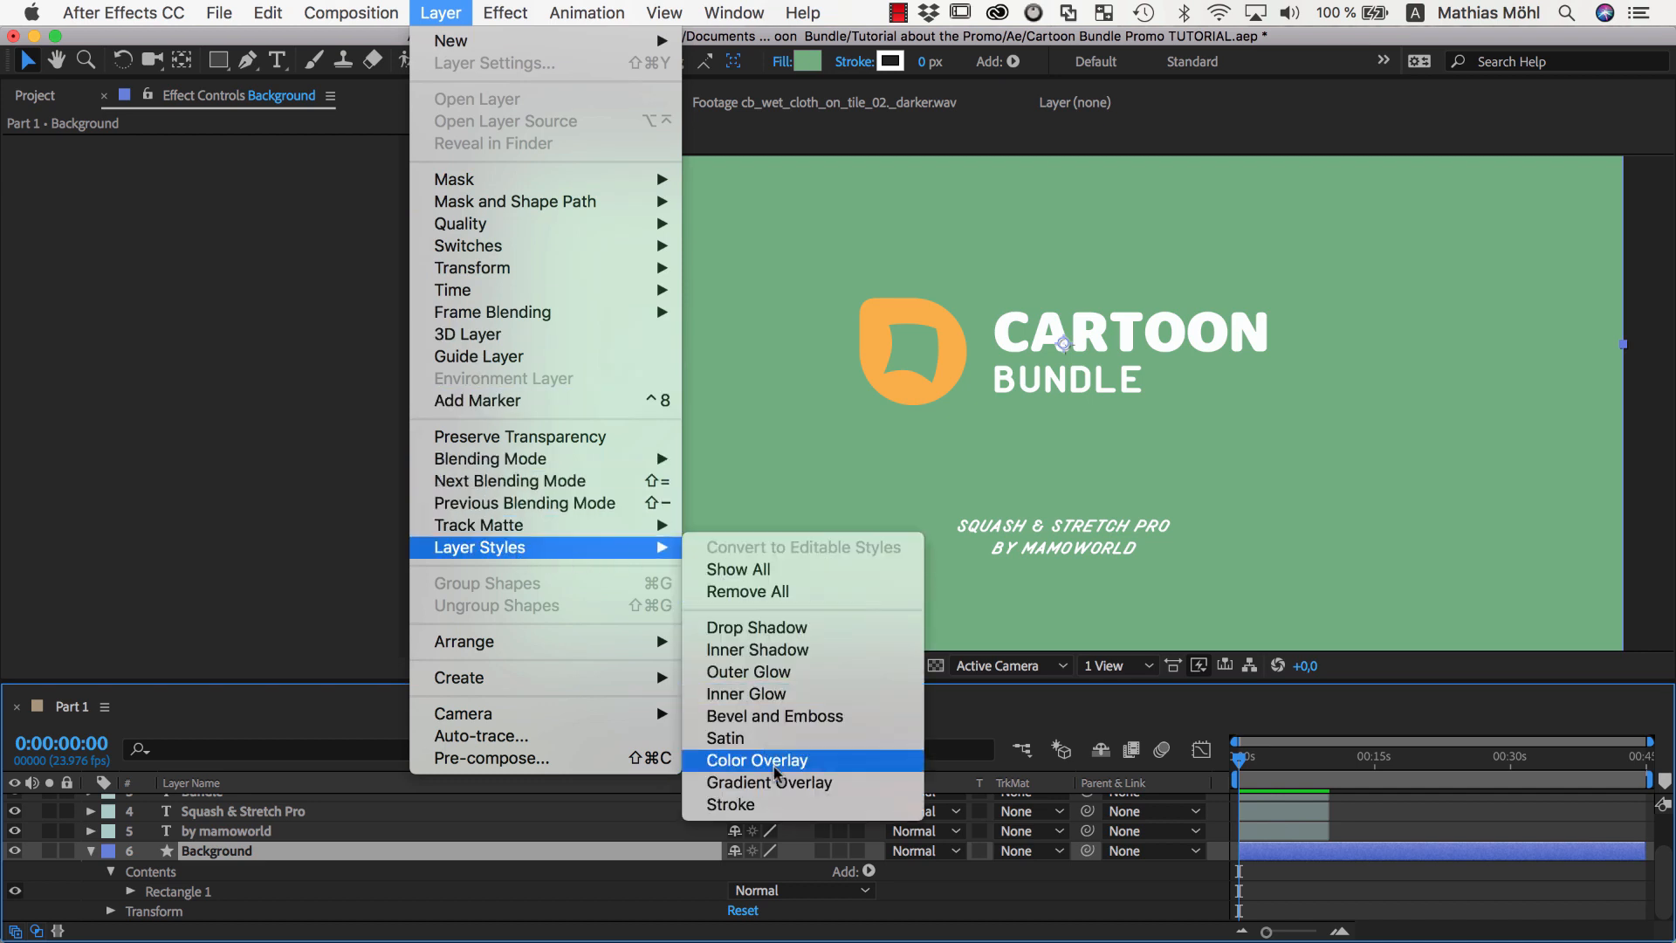
click(756, 760)
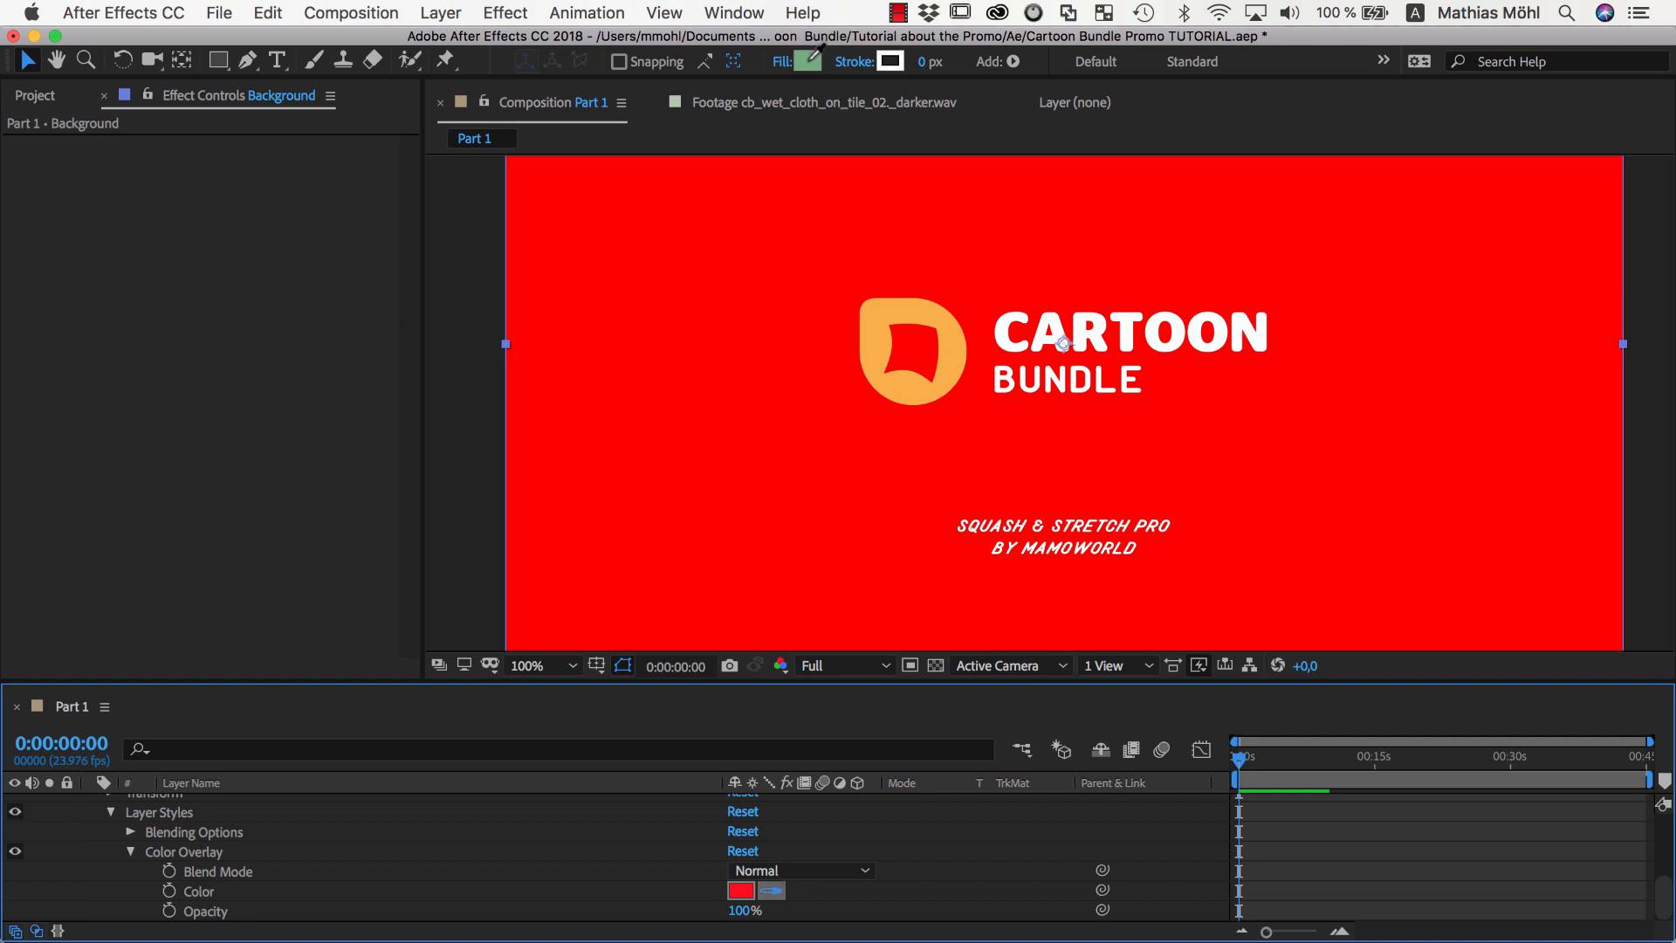
click(740, 891)
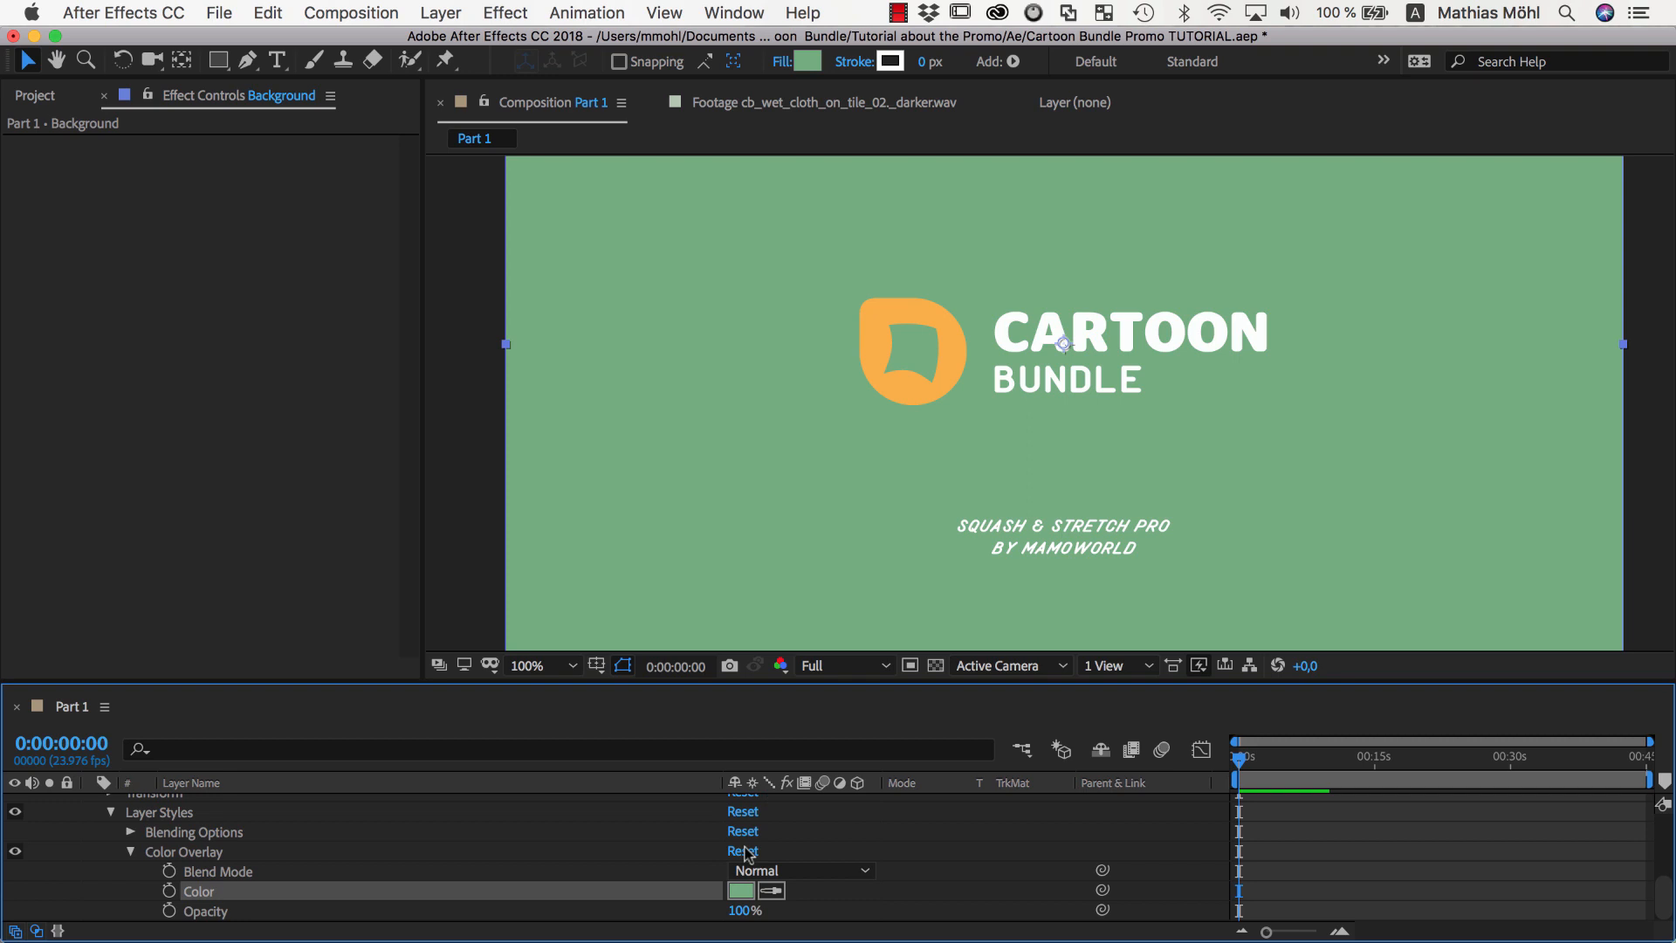
click(740, 890)
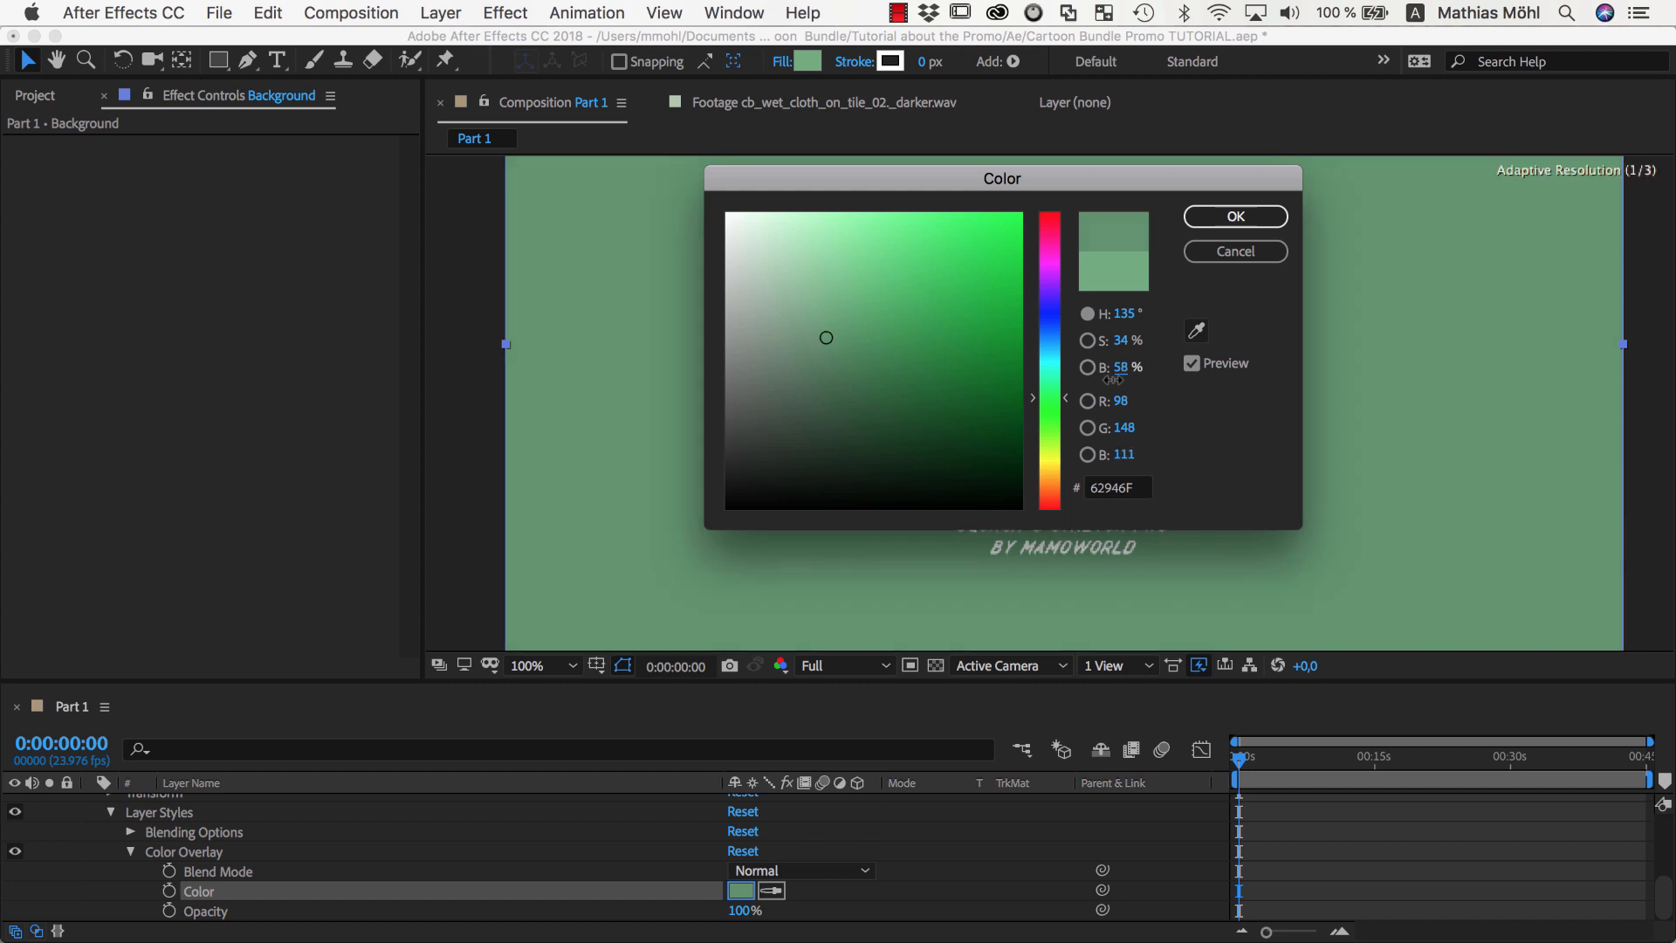
click(1234, 216)
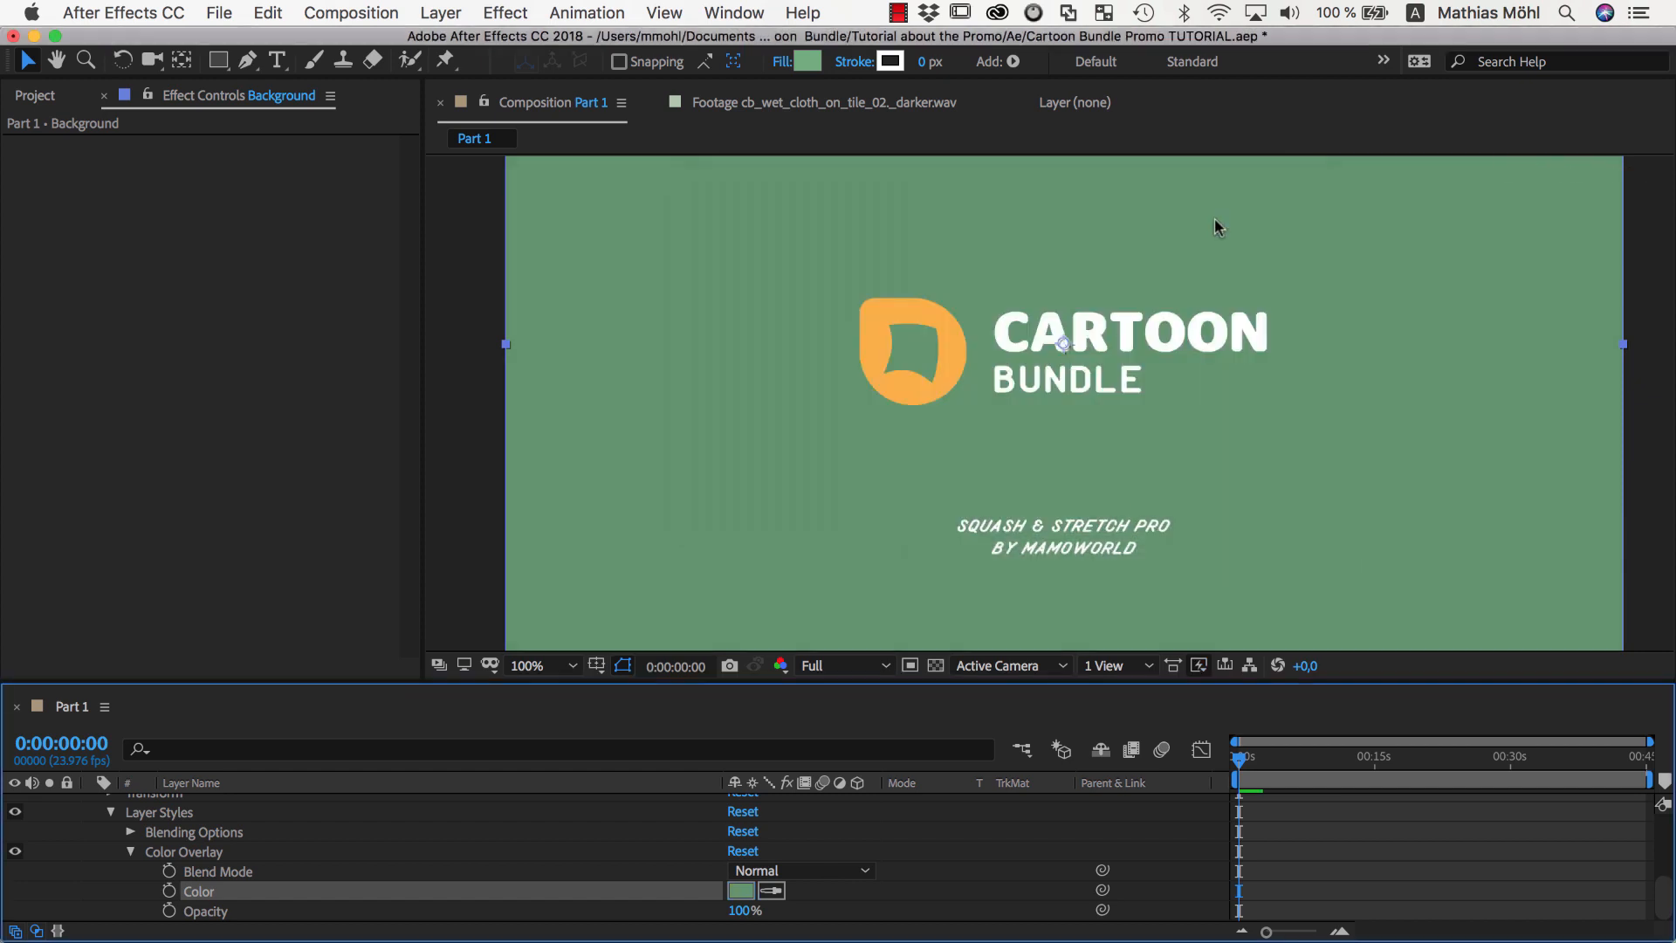
Set the overlay to Dissolve blend at 50% opacity and zoom in to check the grain.
click(802, 870)
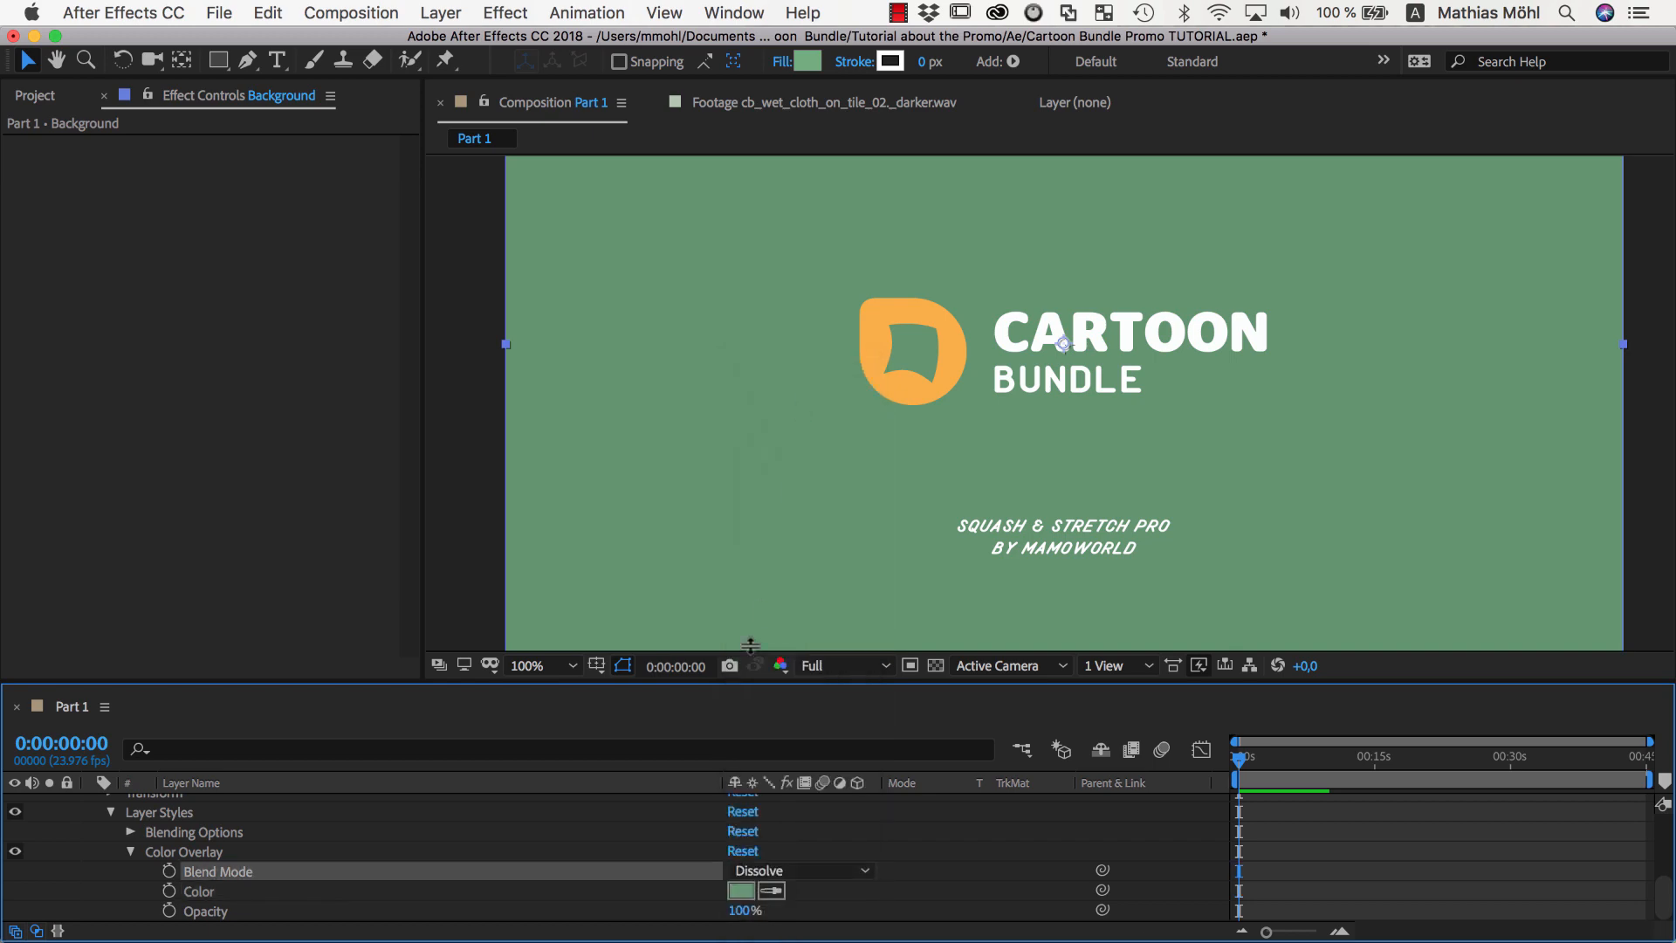
drag(770, 910, 740, 909)
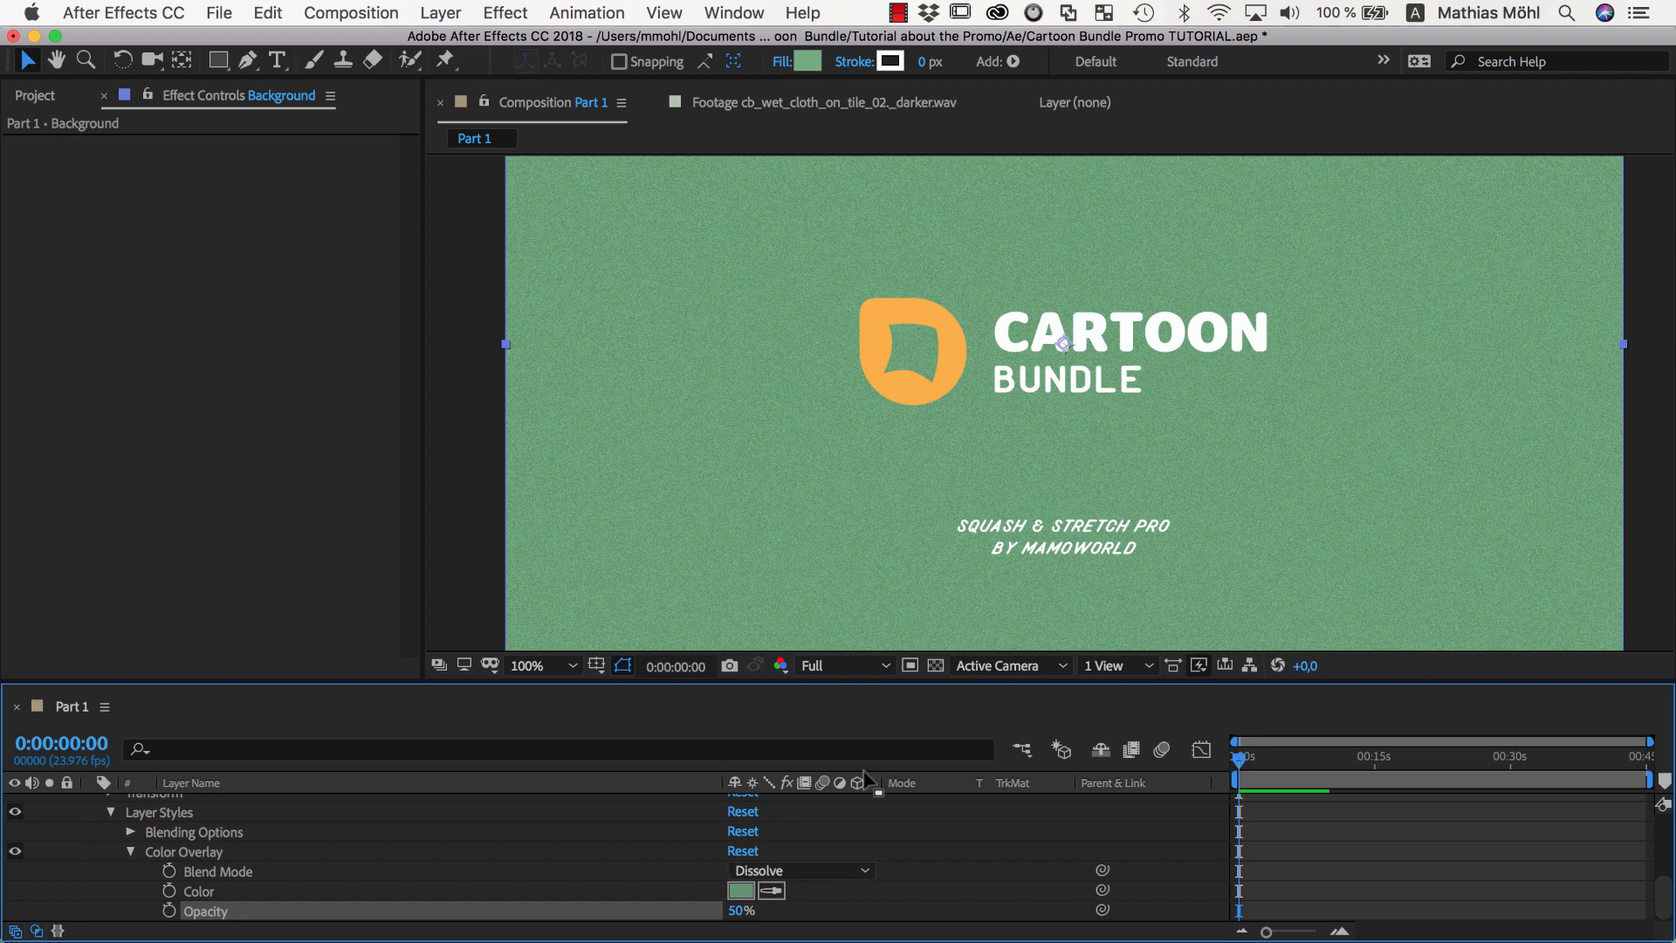
click(544, 665)
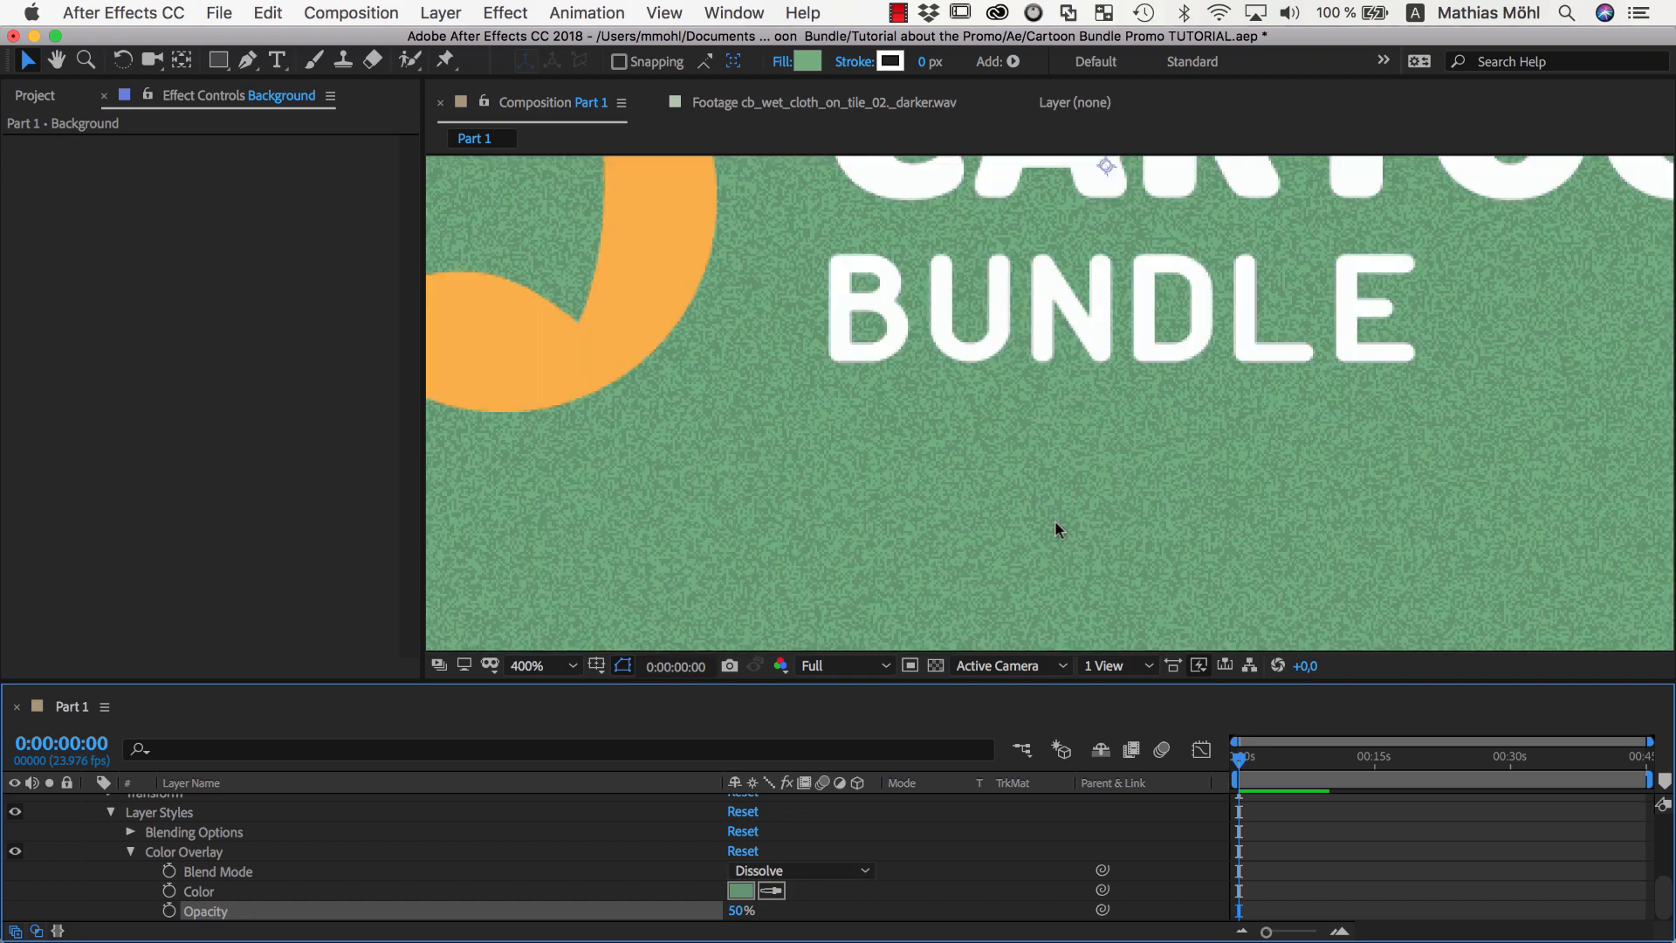
click(527, 666)
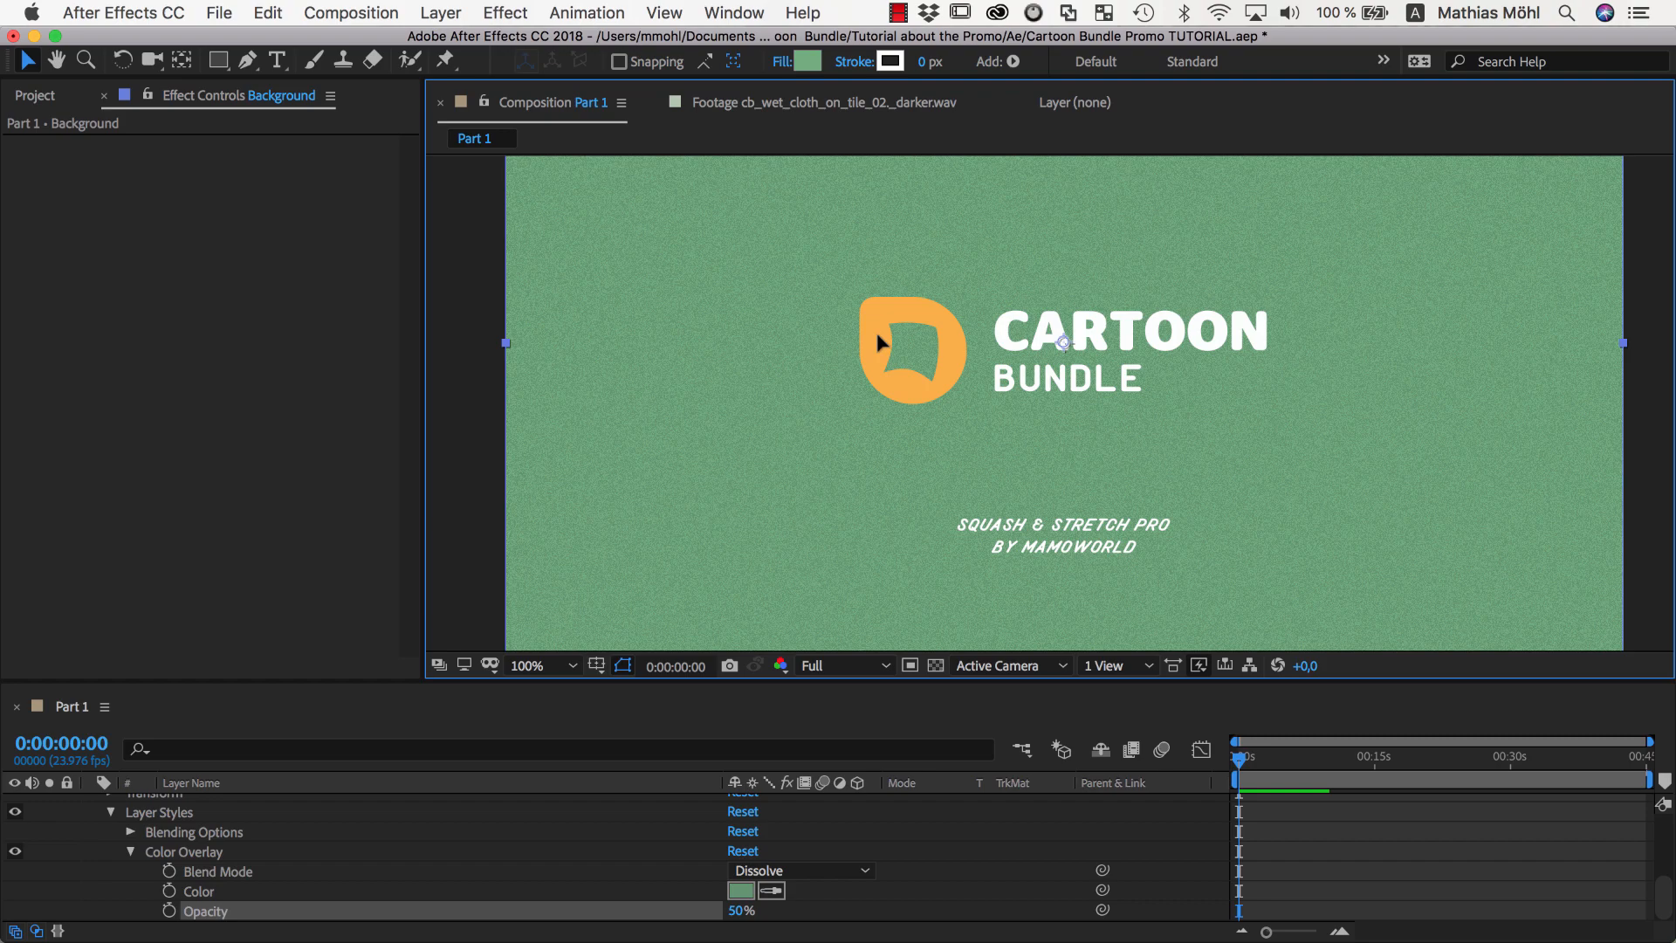
Add Bevel and Emboss to the orange logo with Size 40 and Dissolve highlight mode.
click(440, 12)
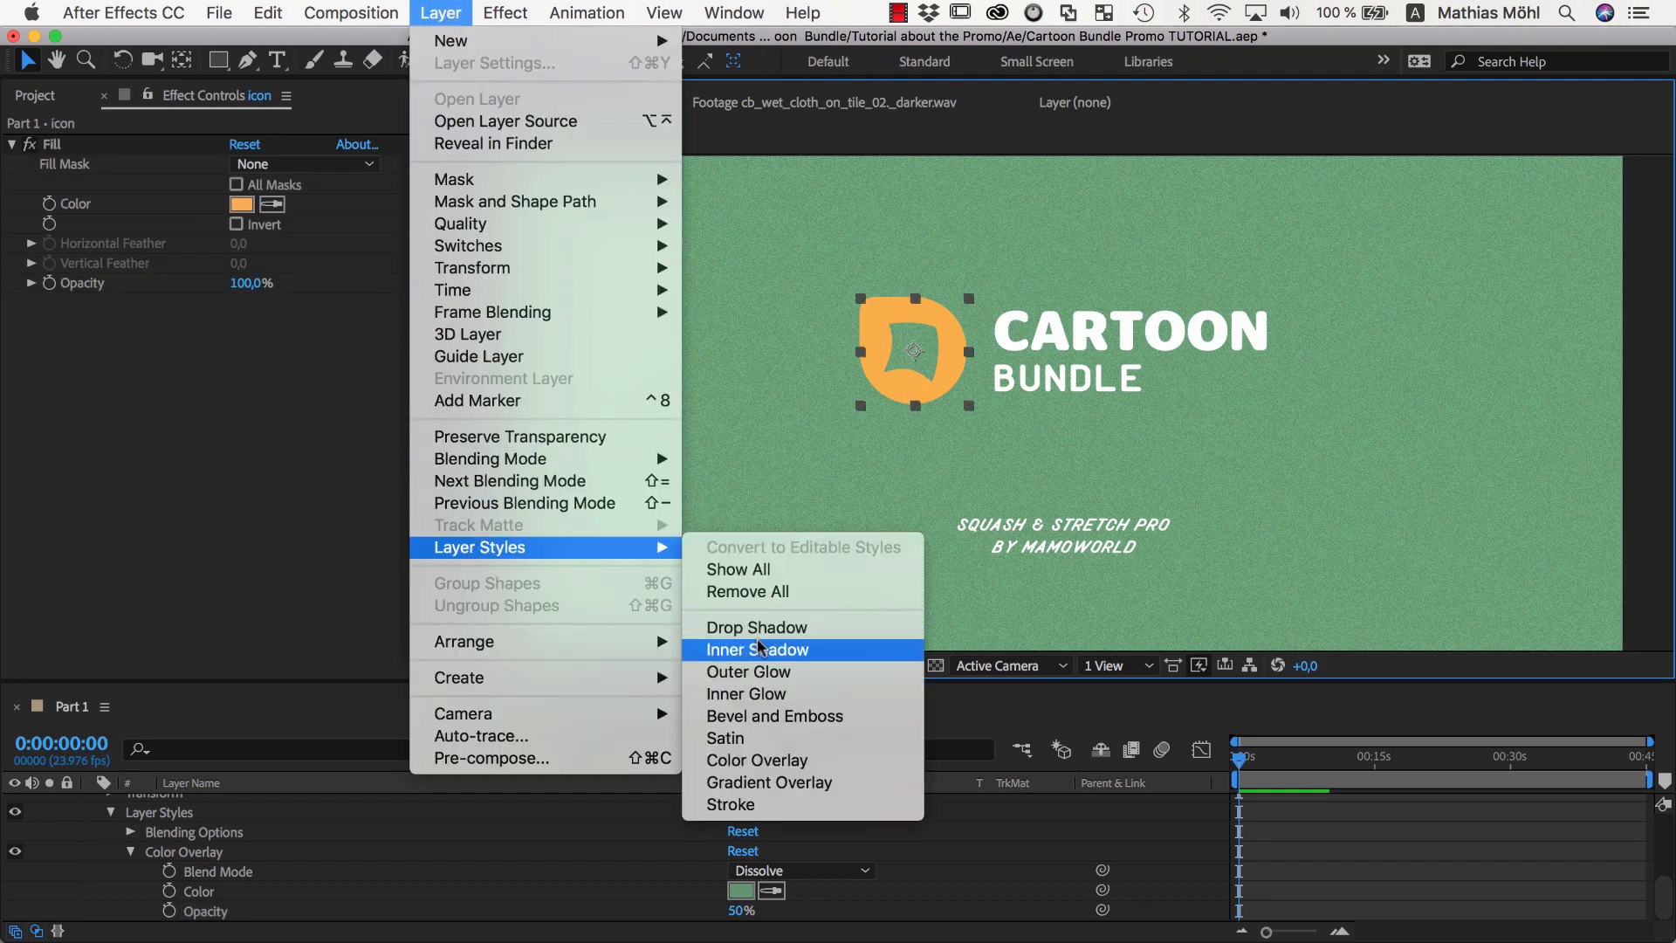
mouse_move(755, 760)
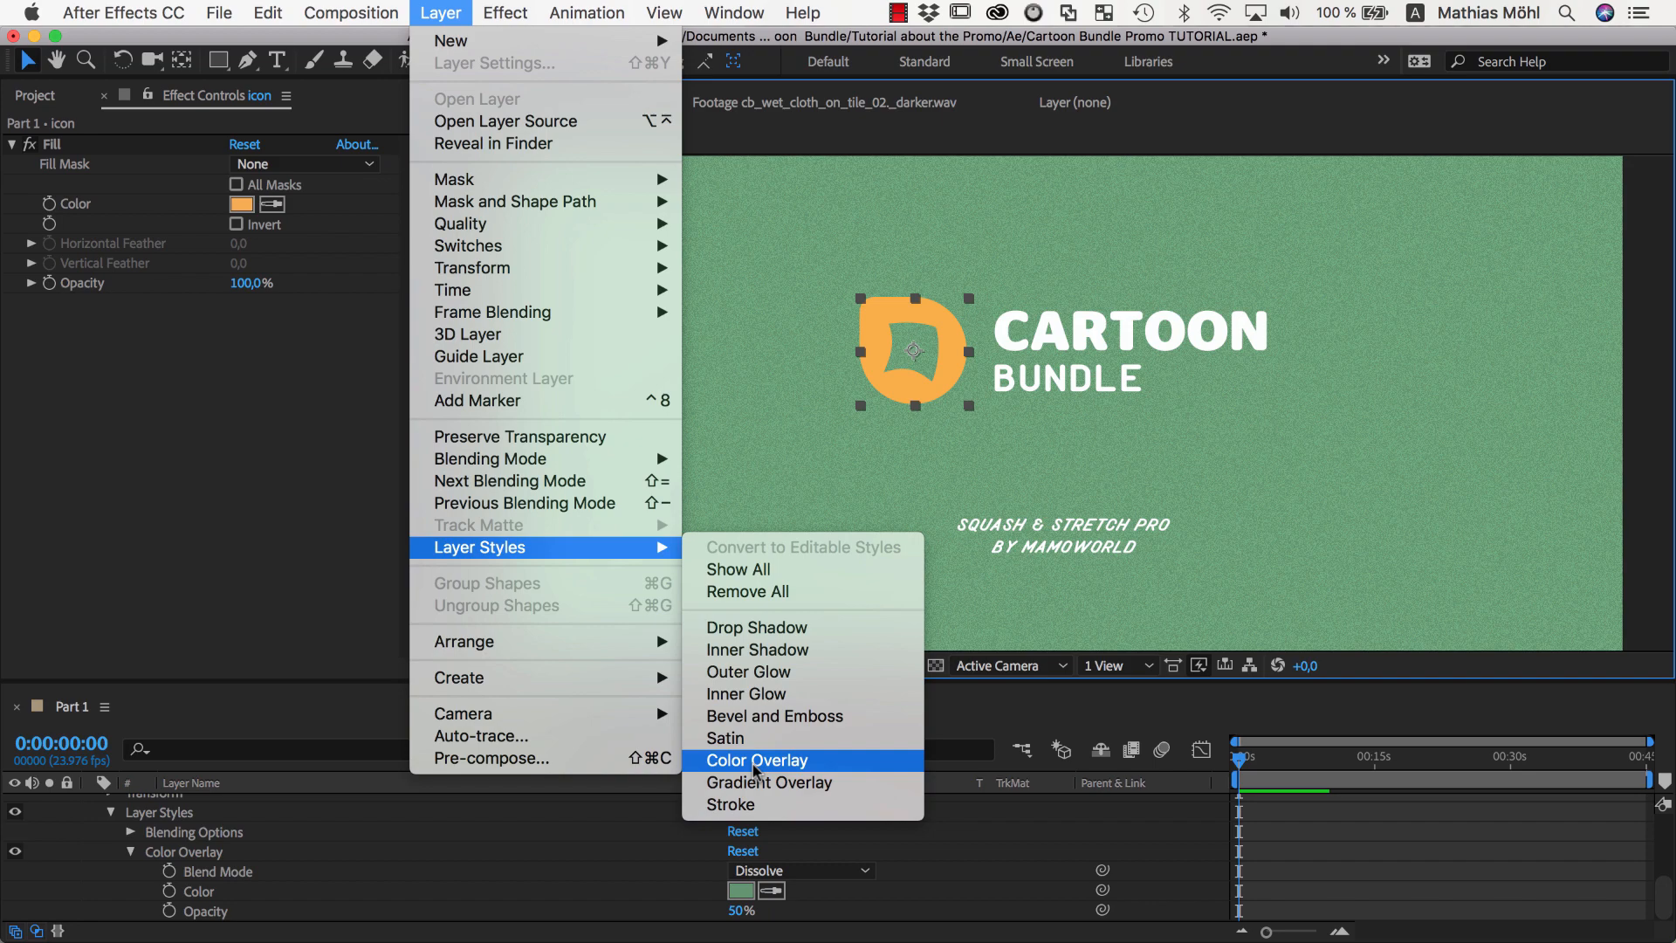
mouse_move(772, 722)
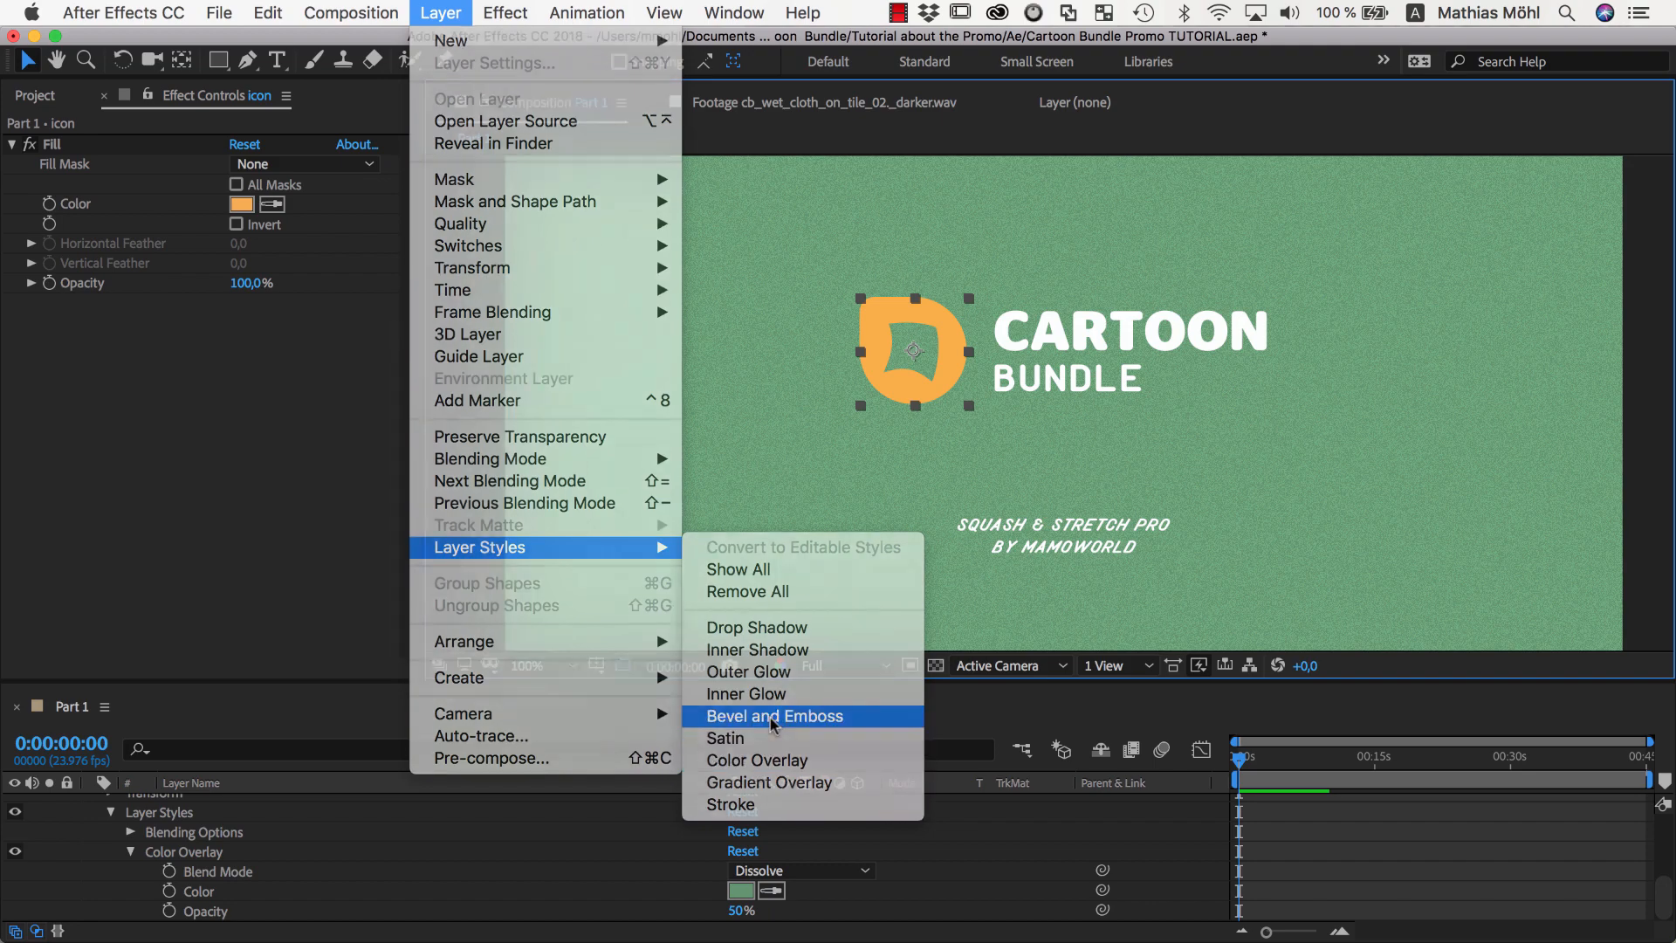
click(773, 715)
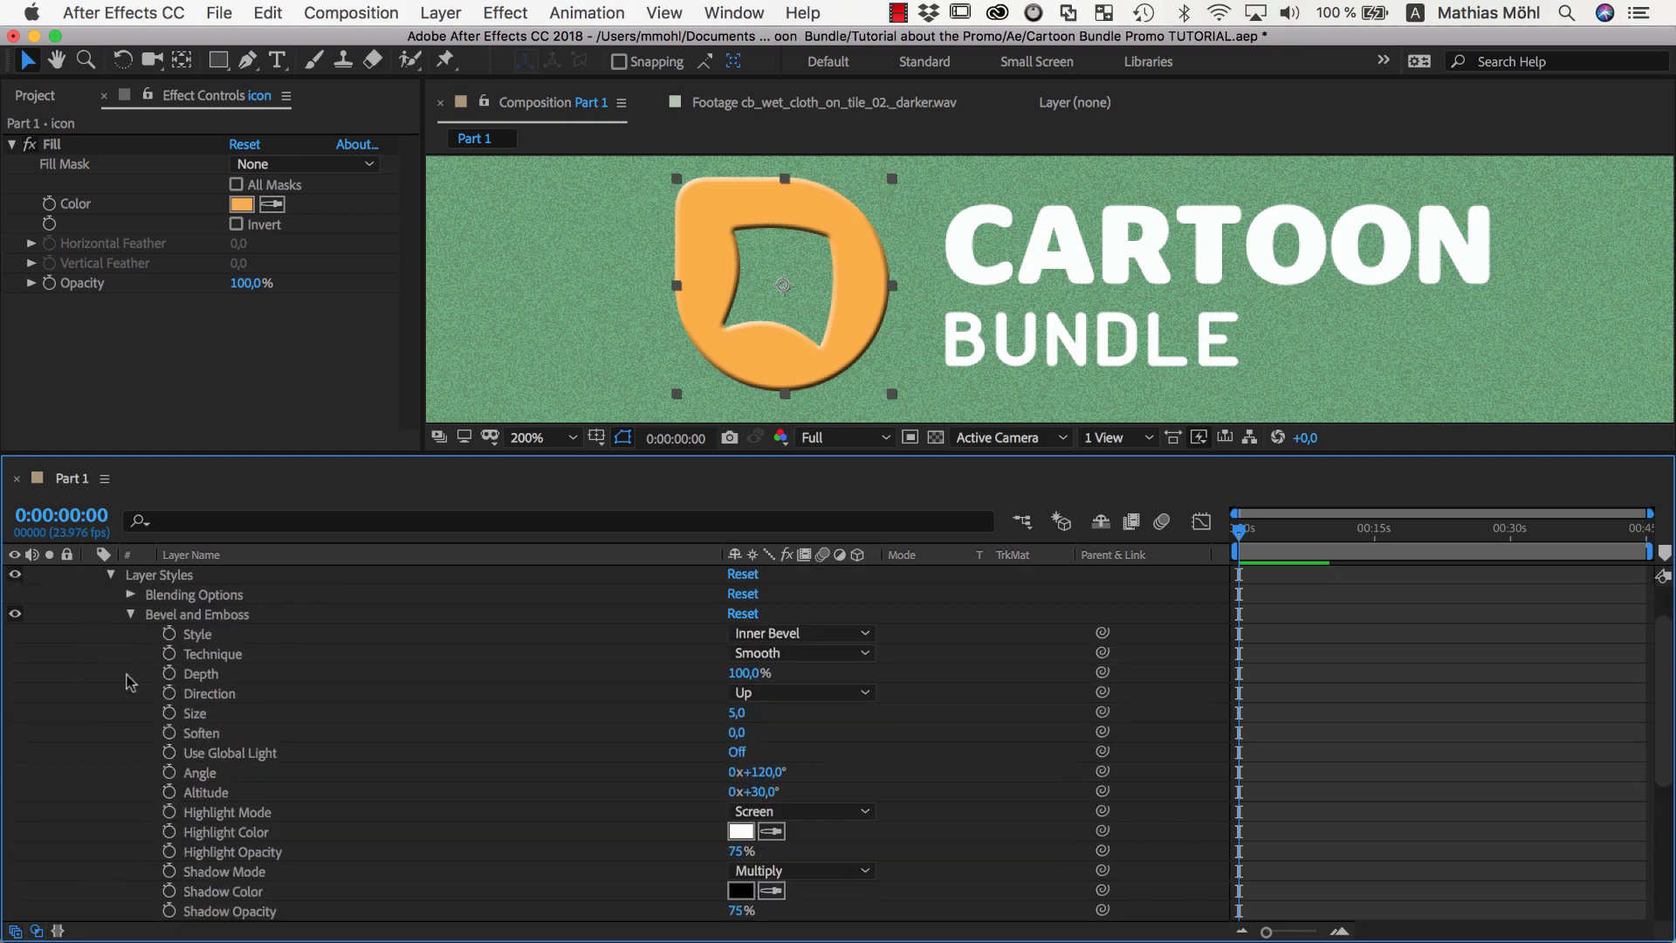
click(193, 712)
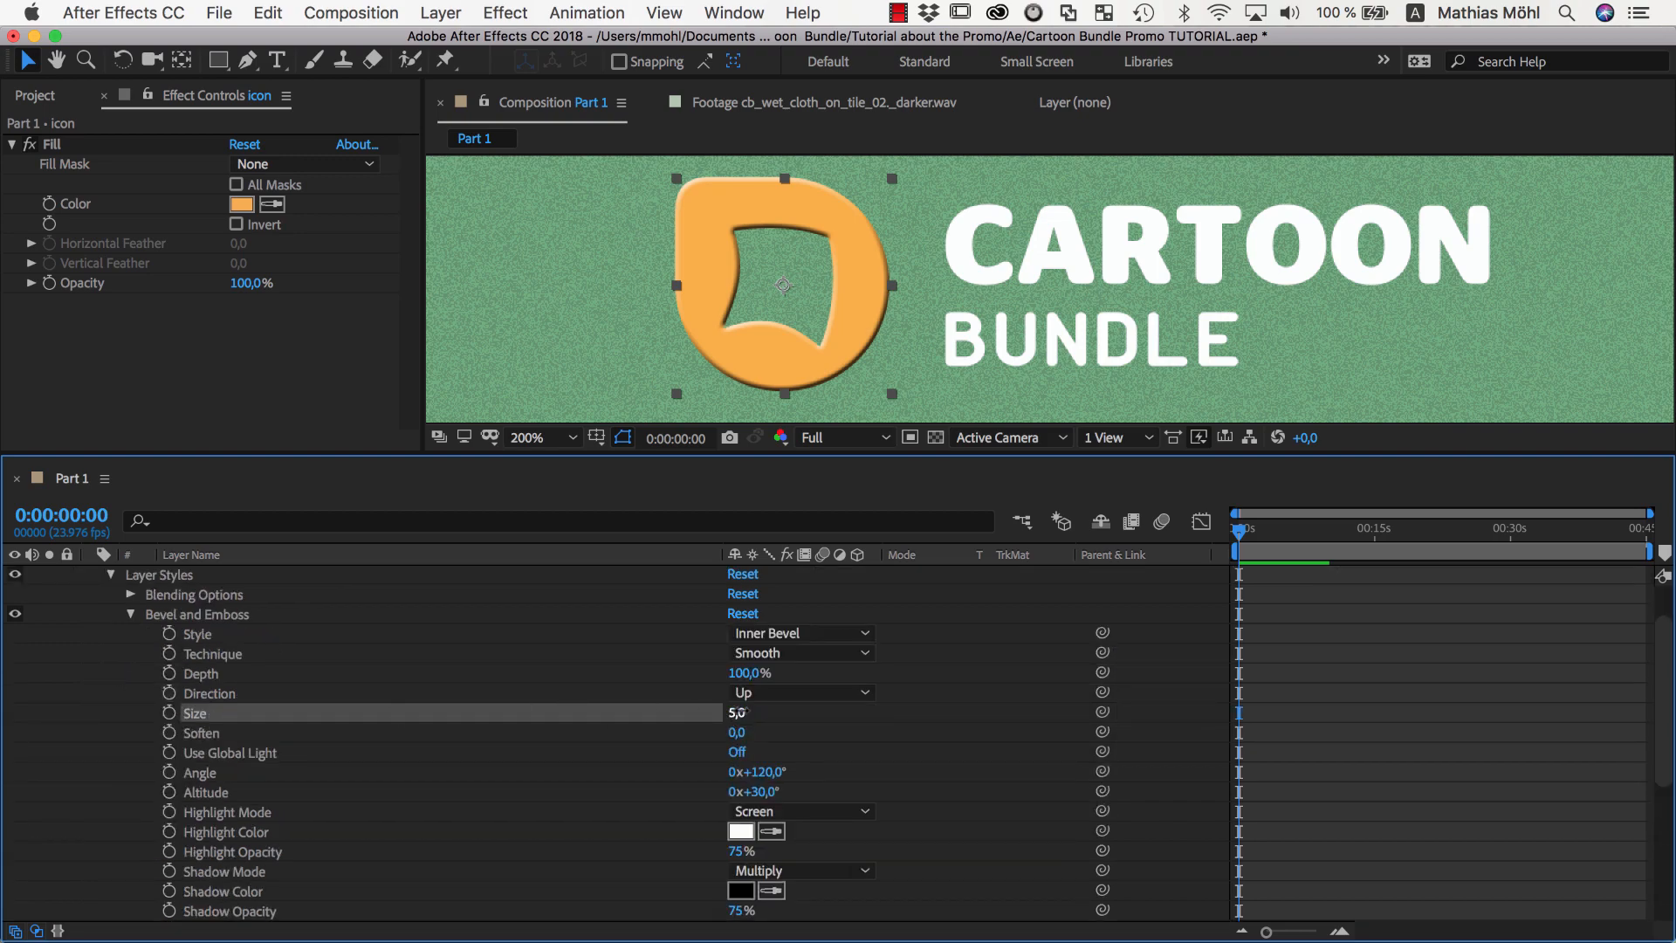
drag(737, 713, 781, 712)
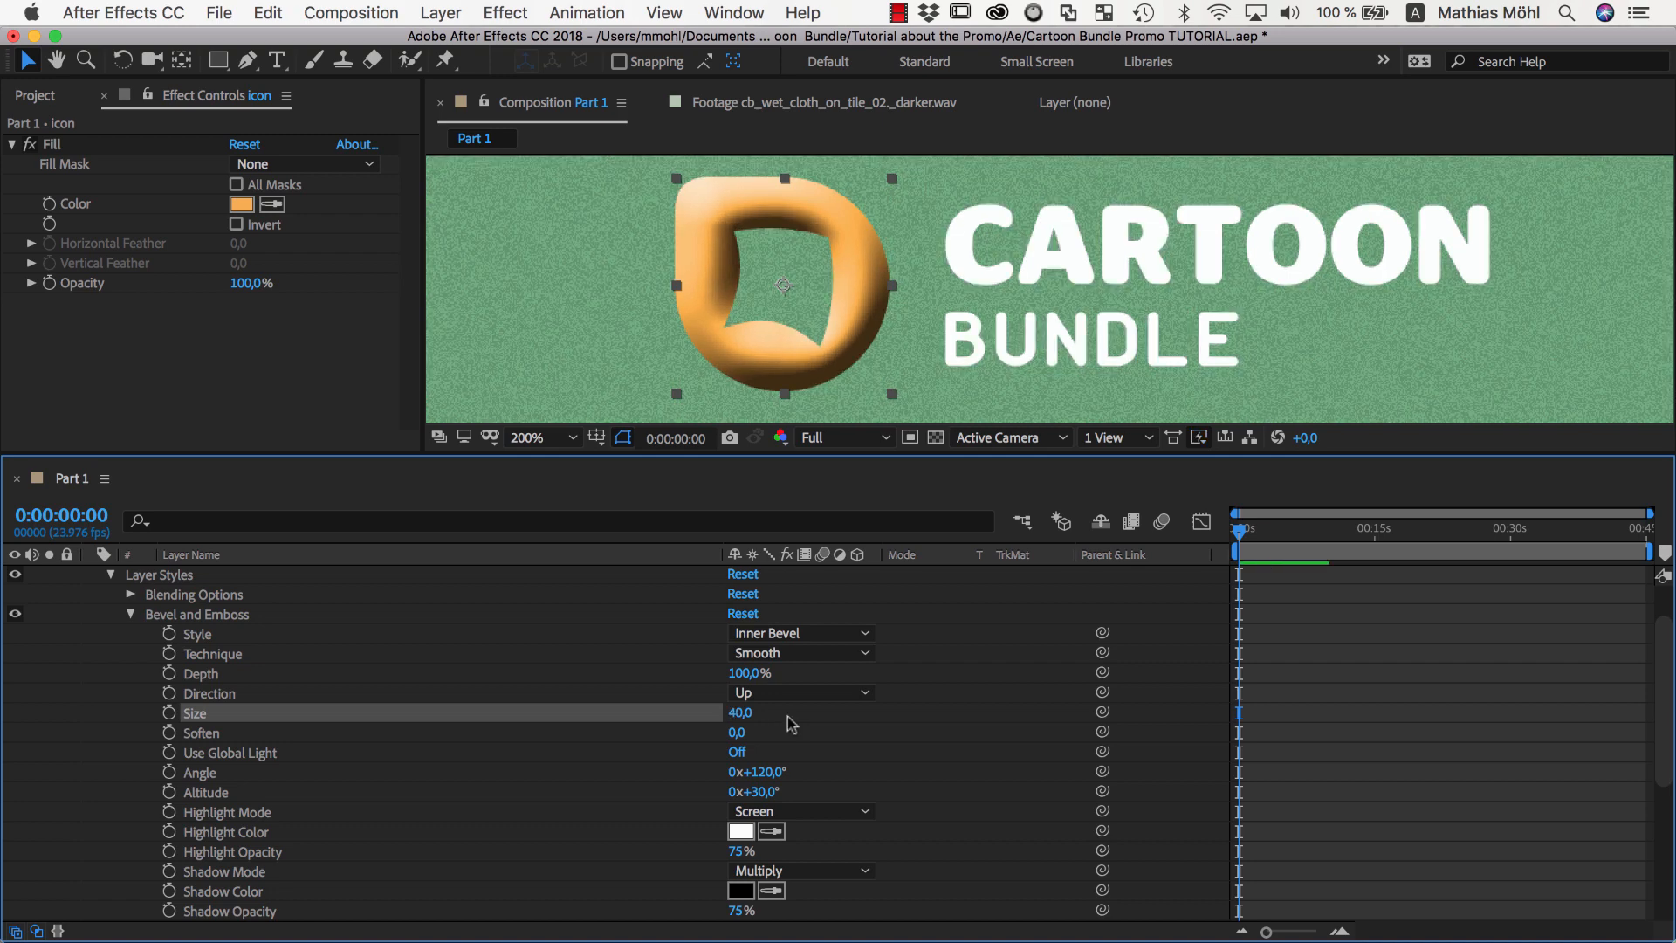
click(800, 812)
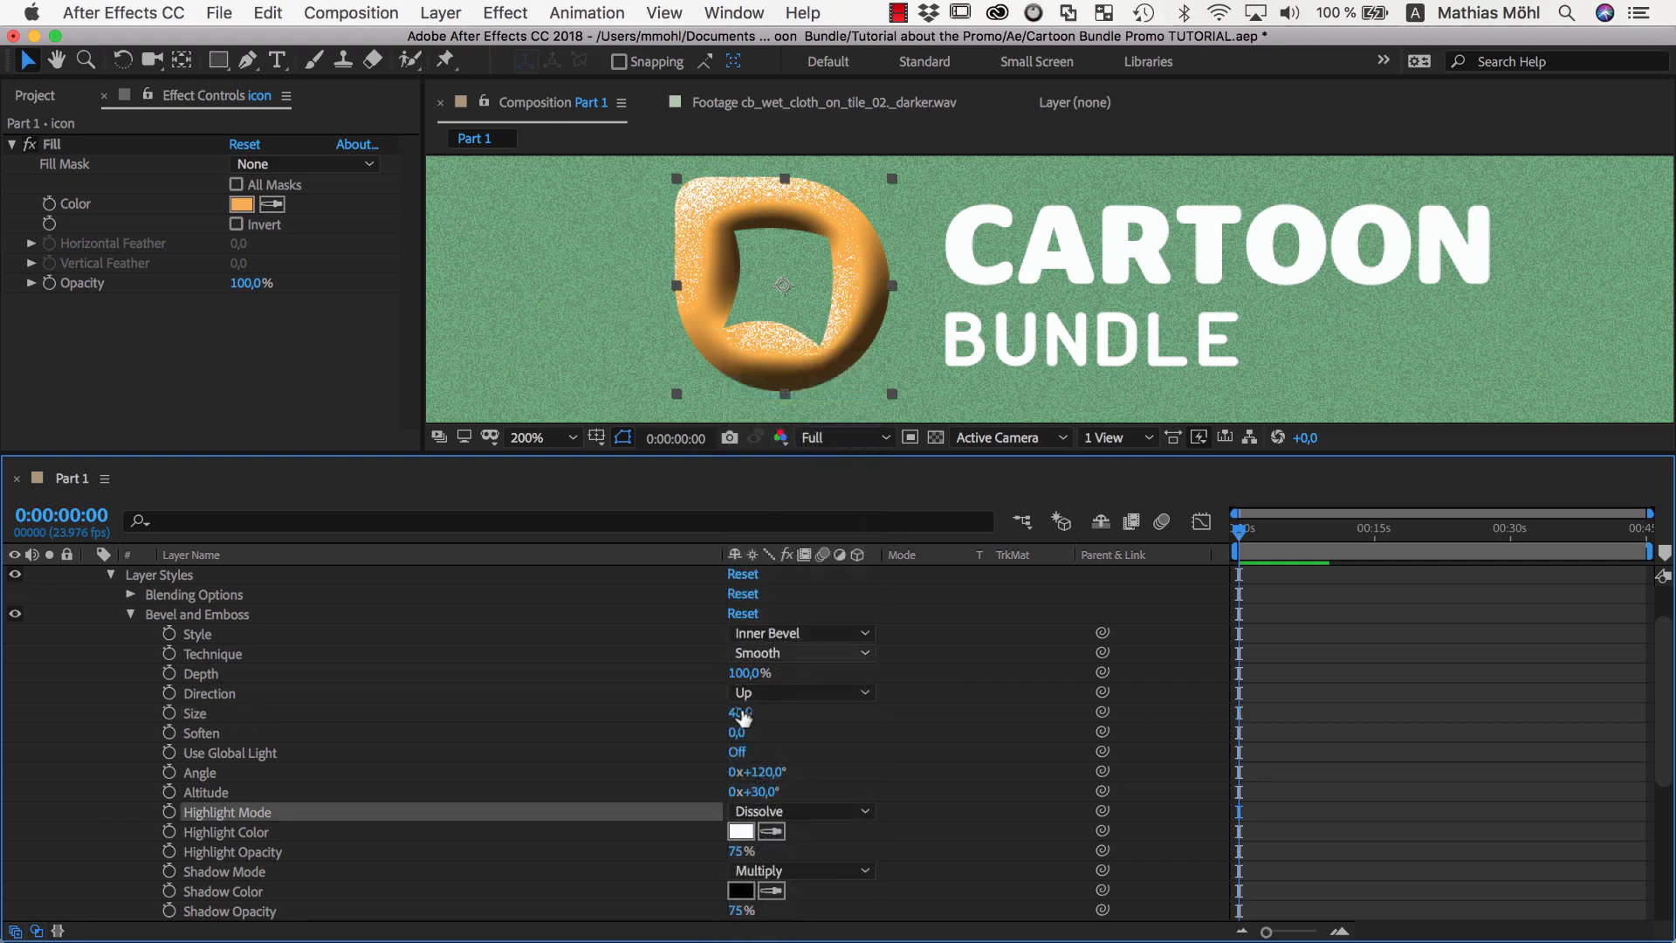
Tint the logo bevel with sampled orange shadow colour and light orange FFCC4A highlight.
click(801, 810)
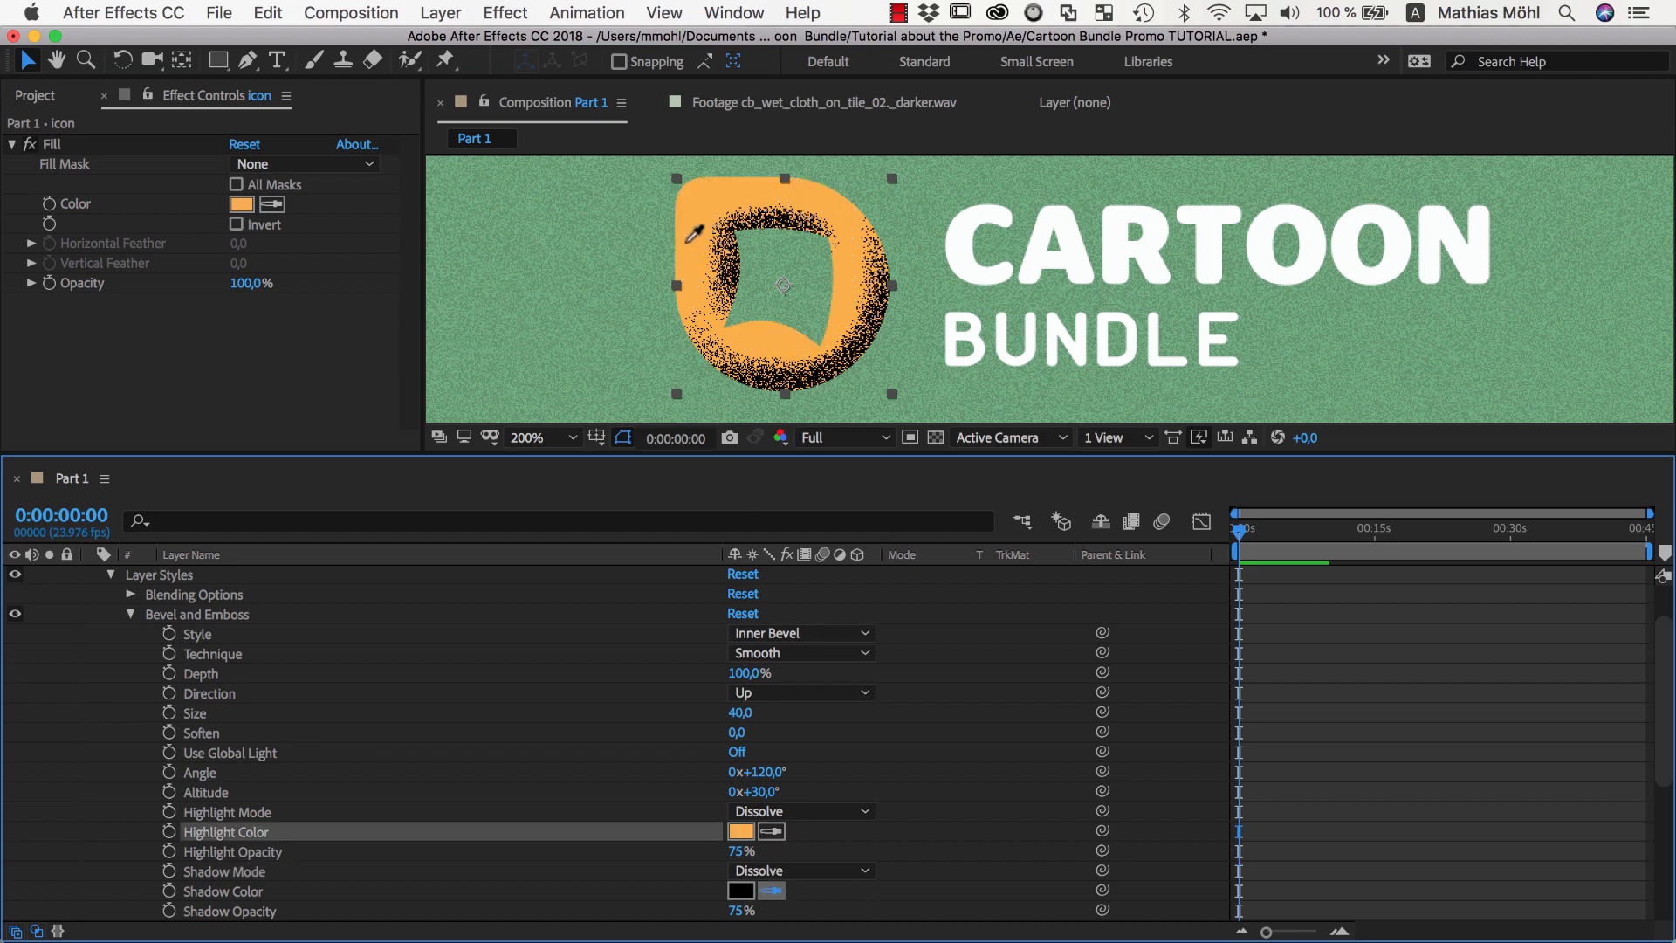
click(739, 831)
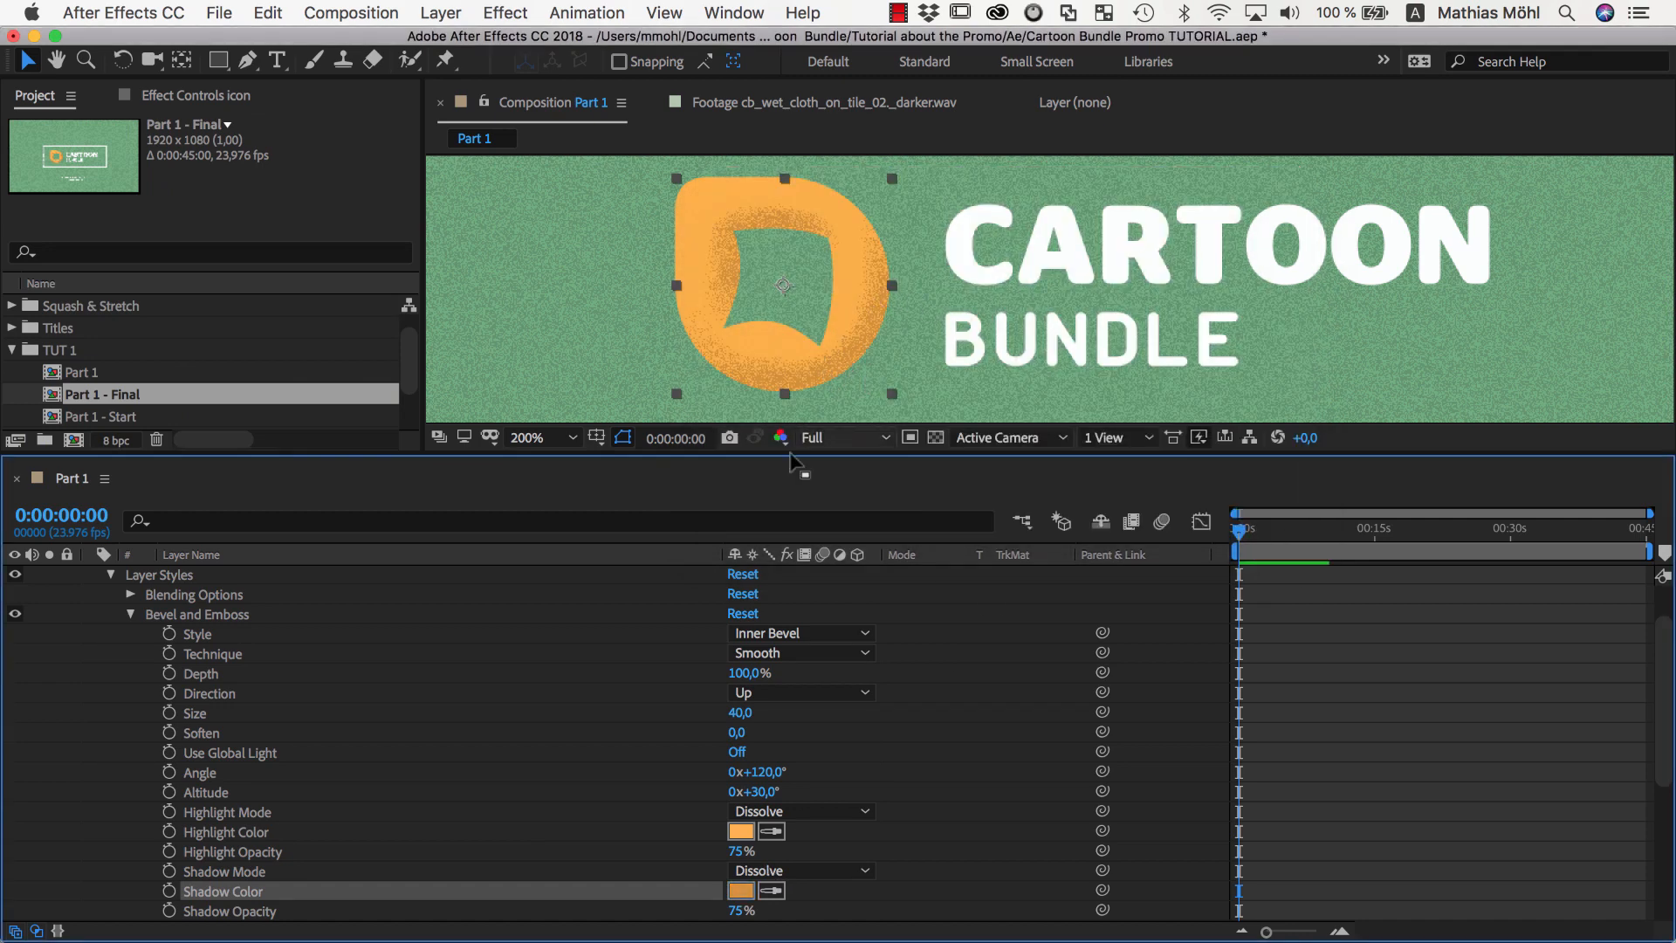
click(739, 831)
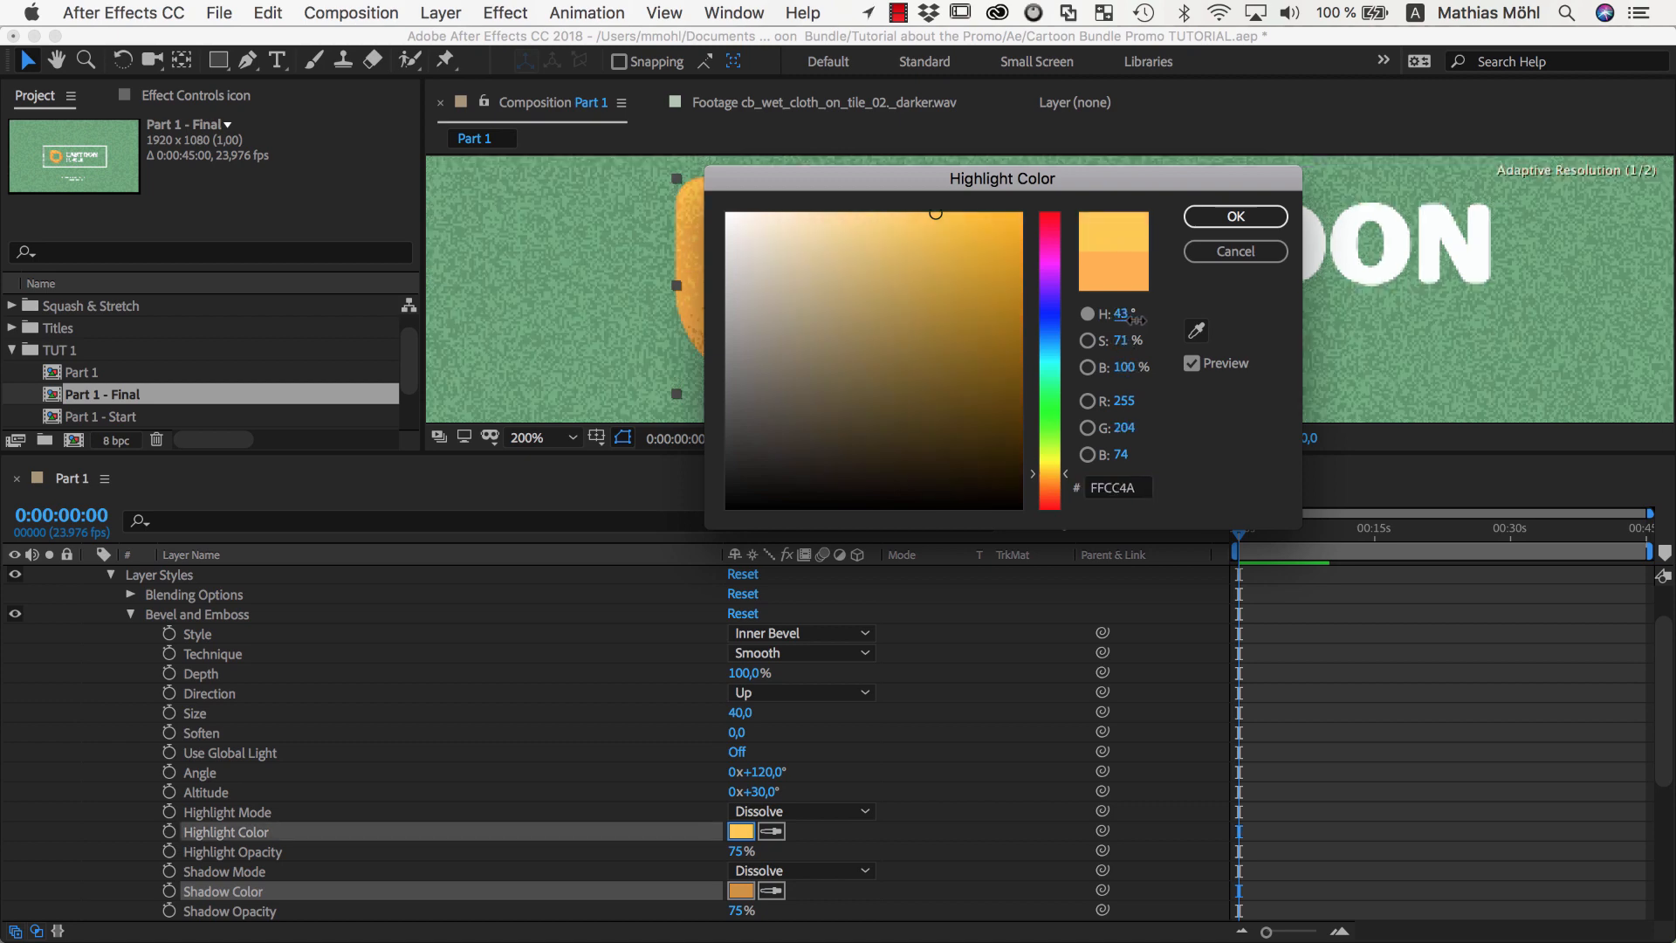
click(1234, 216)
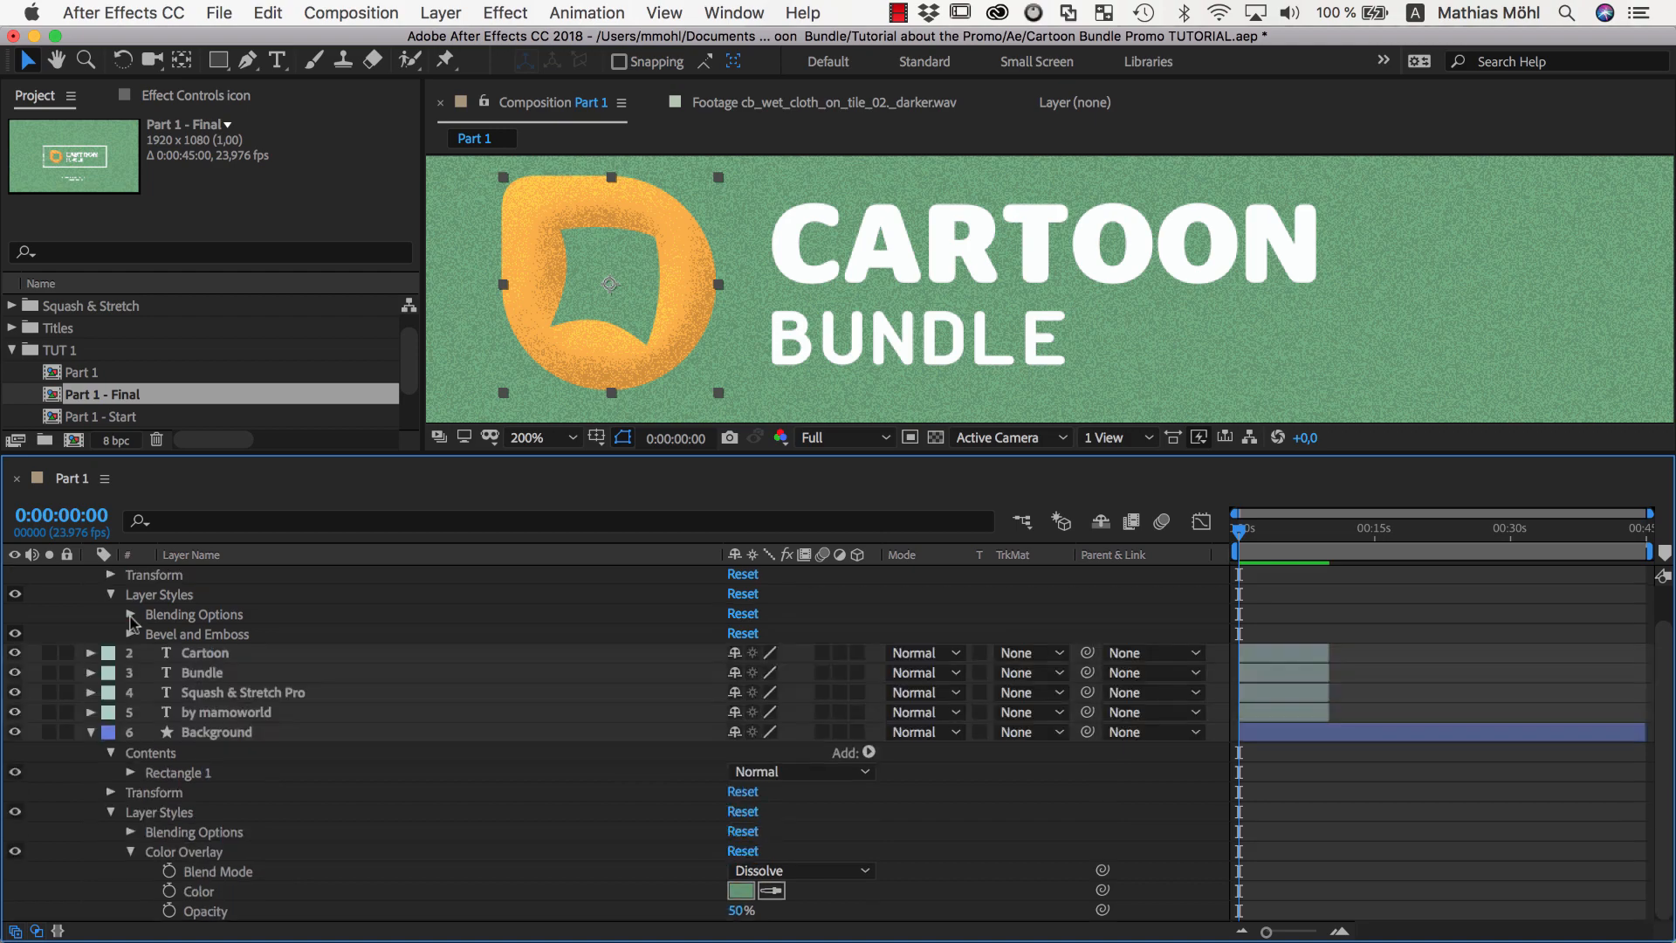
Paste the bevel style onto the CARTOON text and set its highlight to white.
click(267, 12)
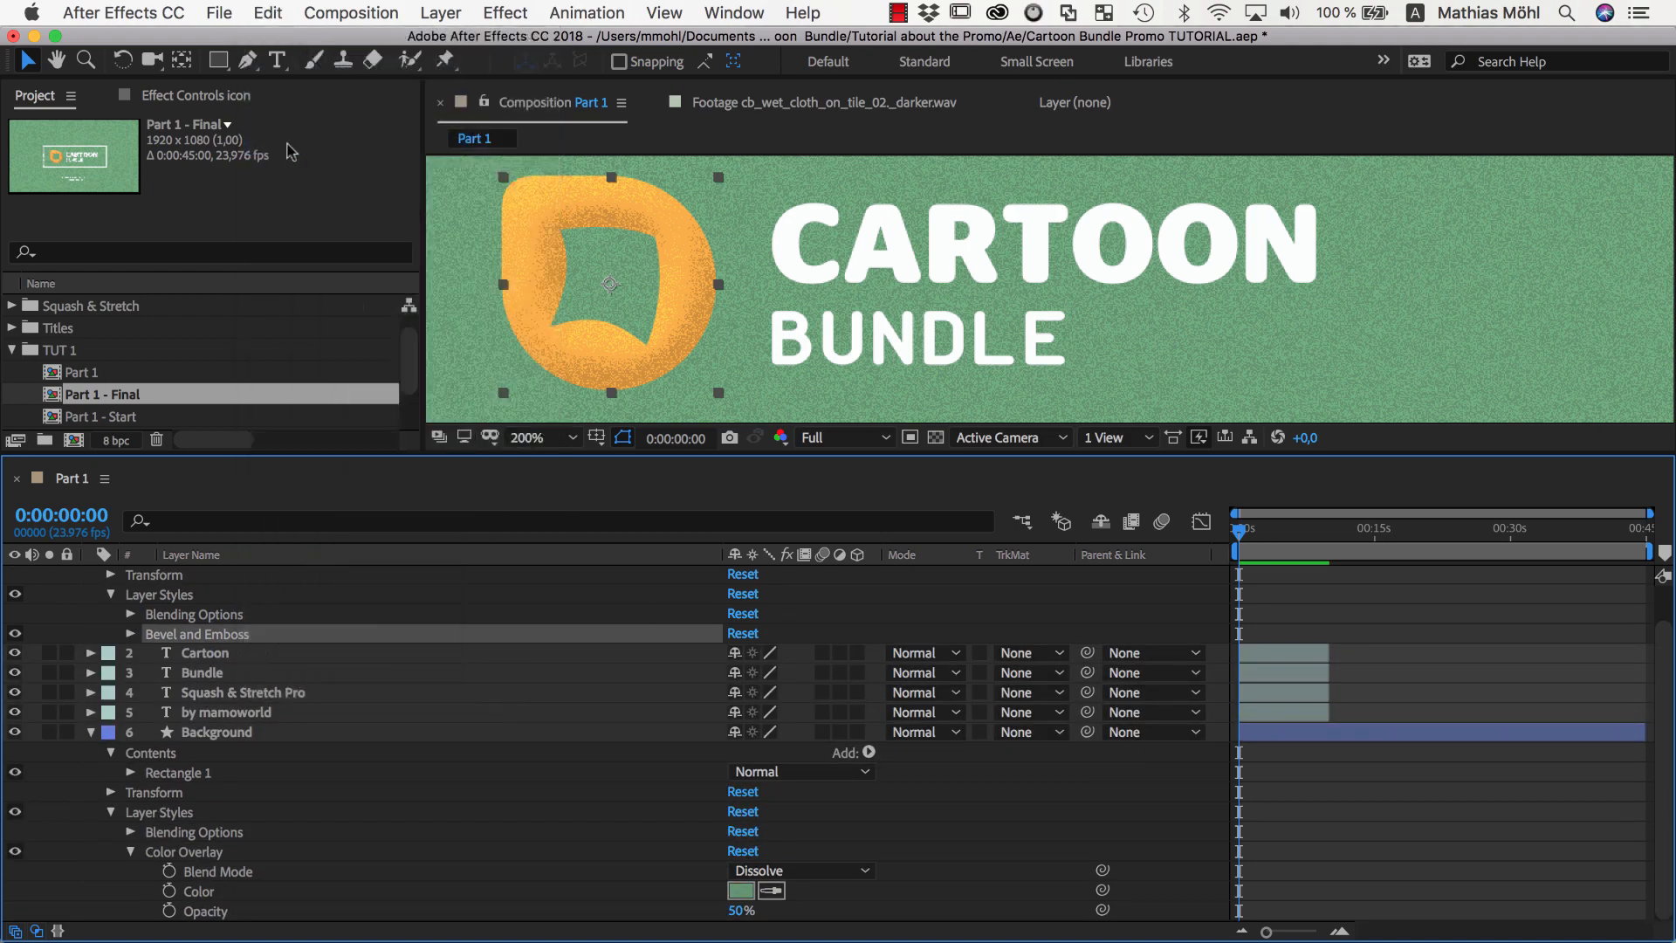
click(204, 653)
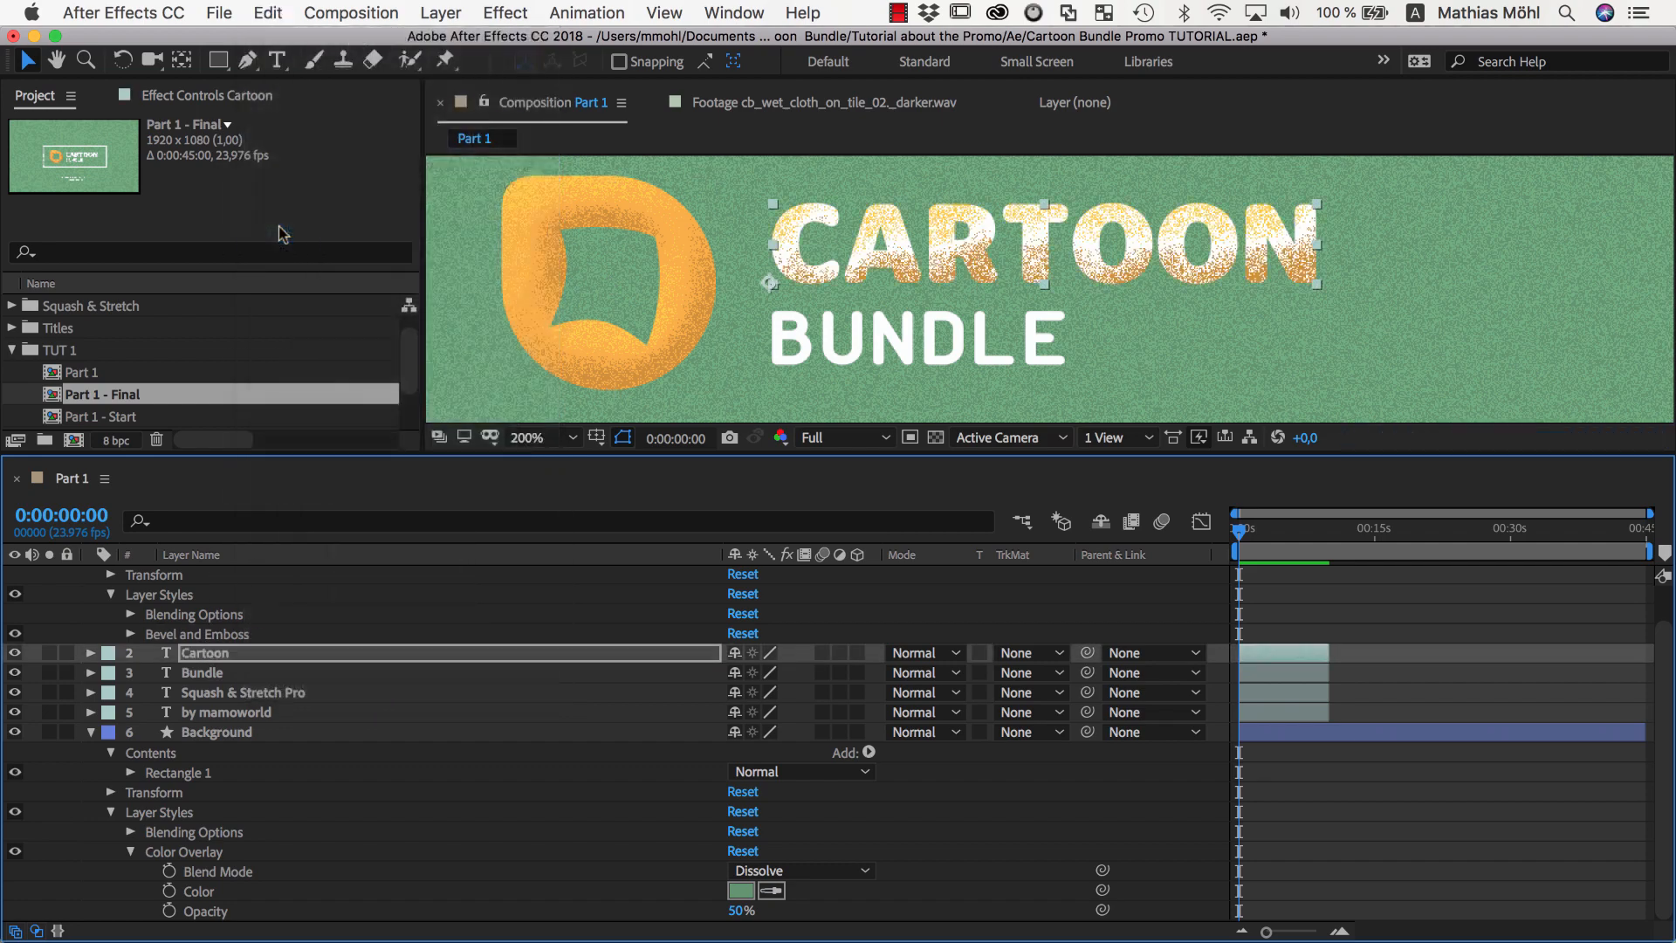
click(740, 750)
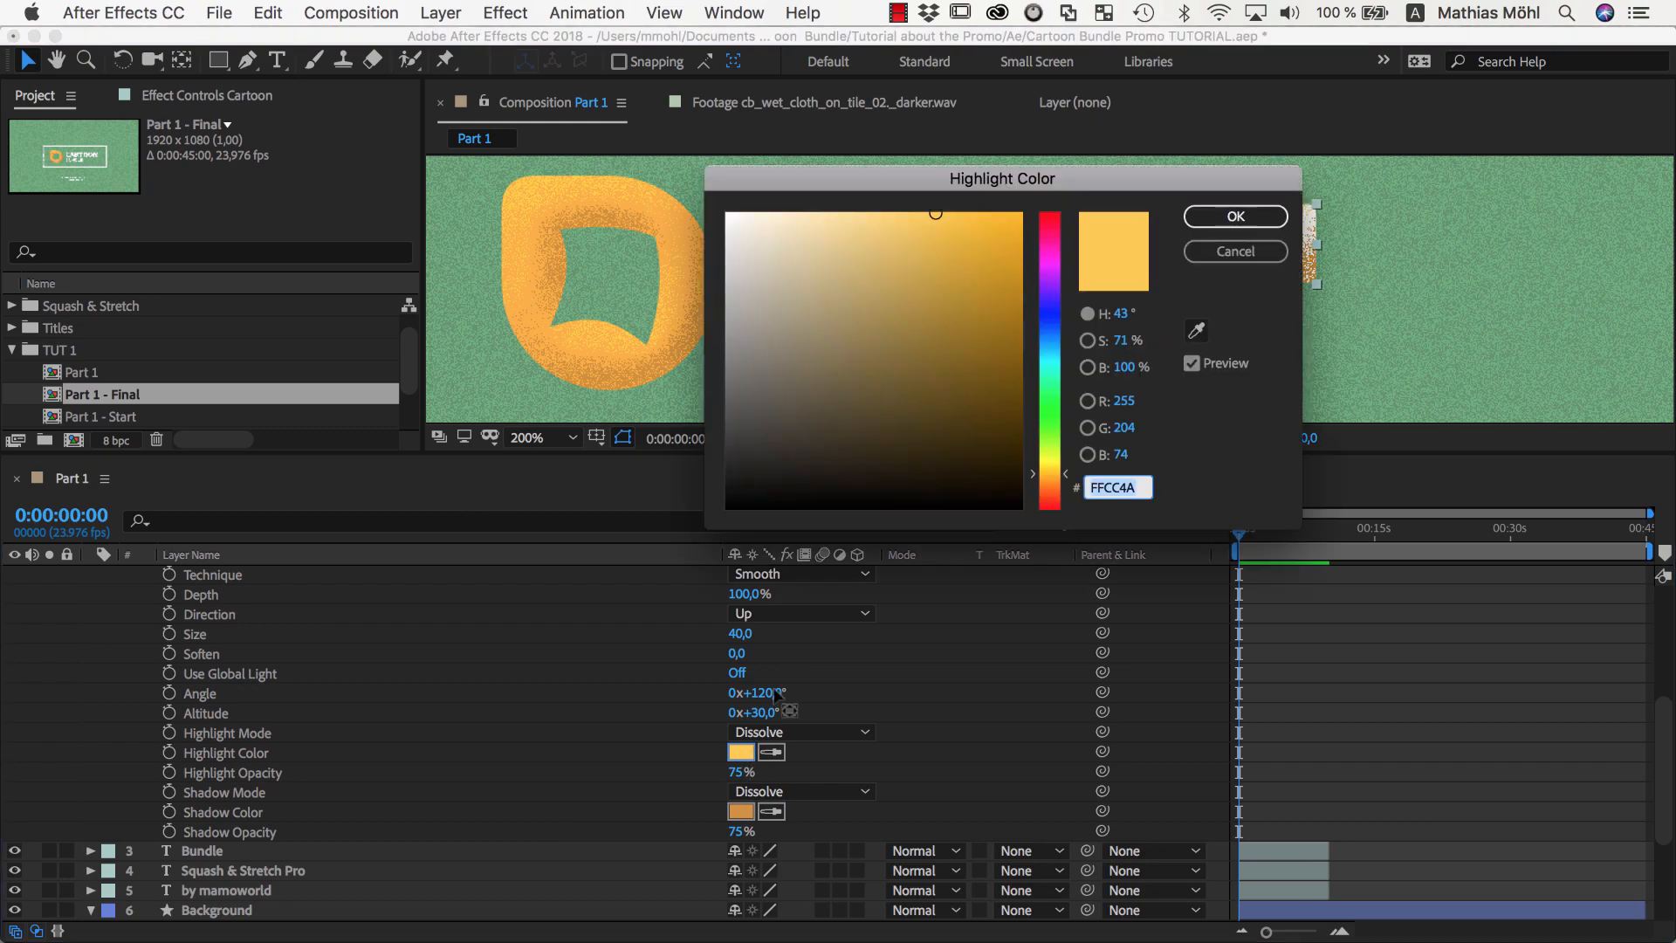
click(1234, 216)
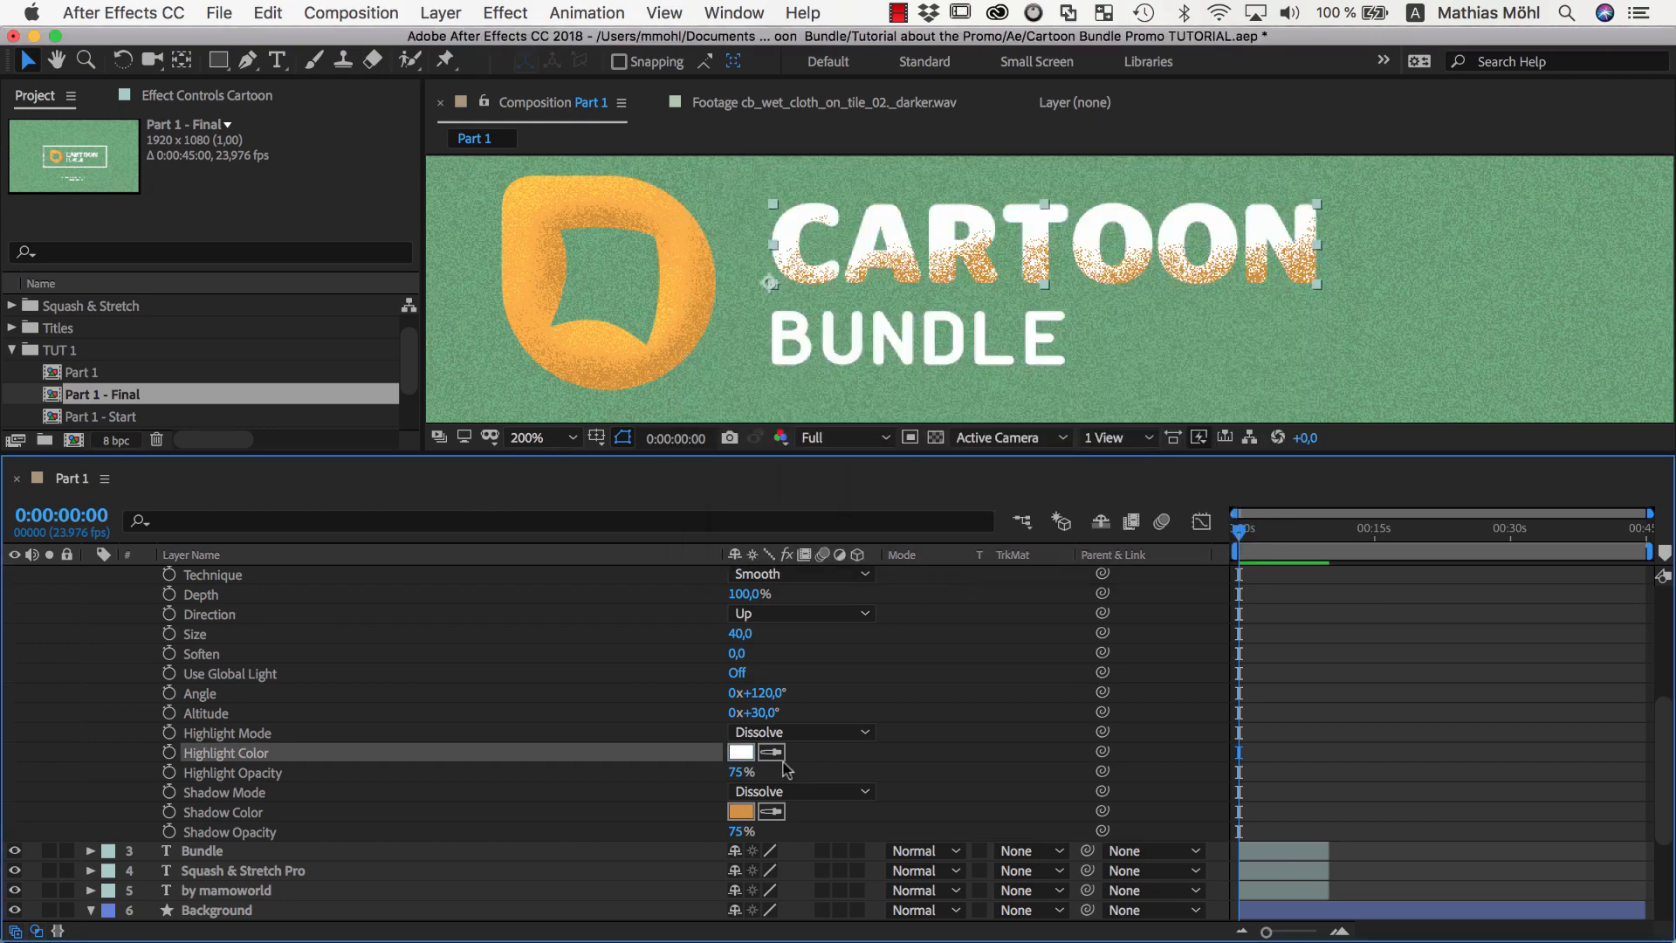
Set the title's bevel shadow to light grey C2C2C2 and view the whole card at 100%.
click(740, 812)
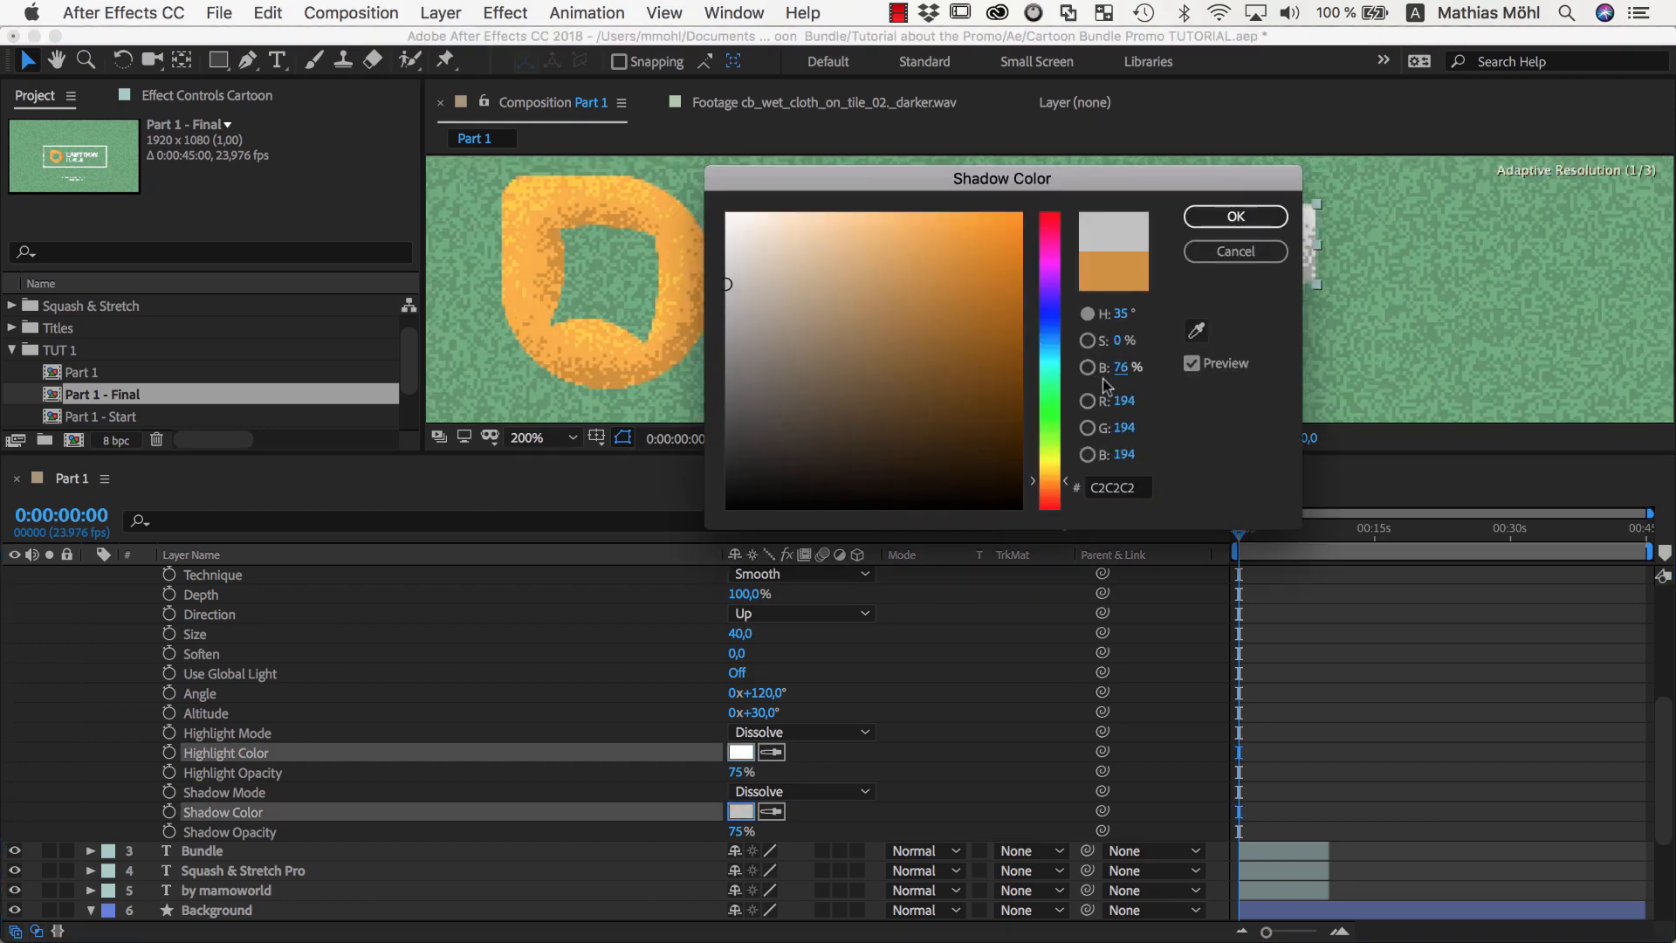
click(1234, 216)
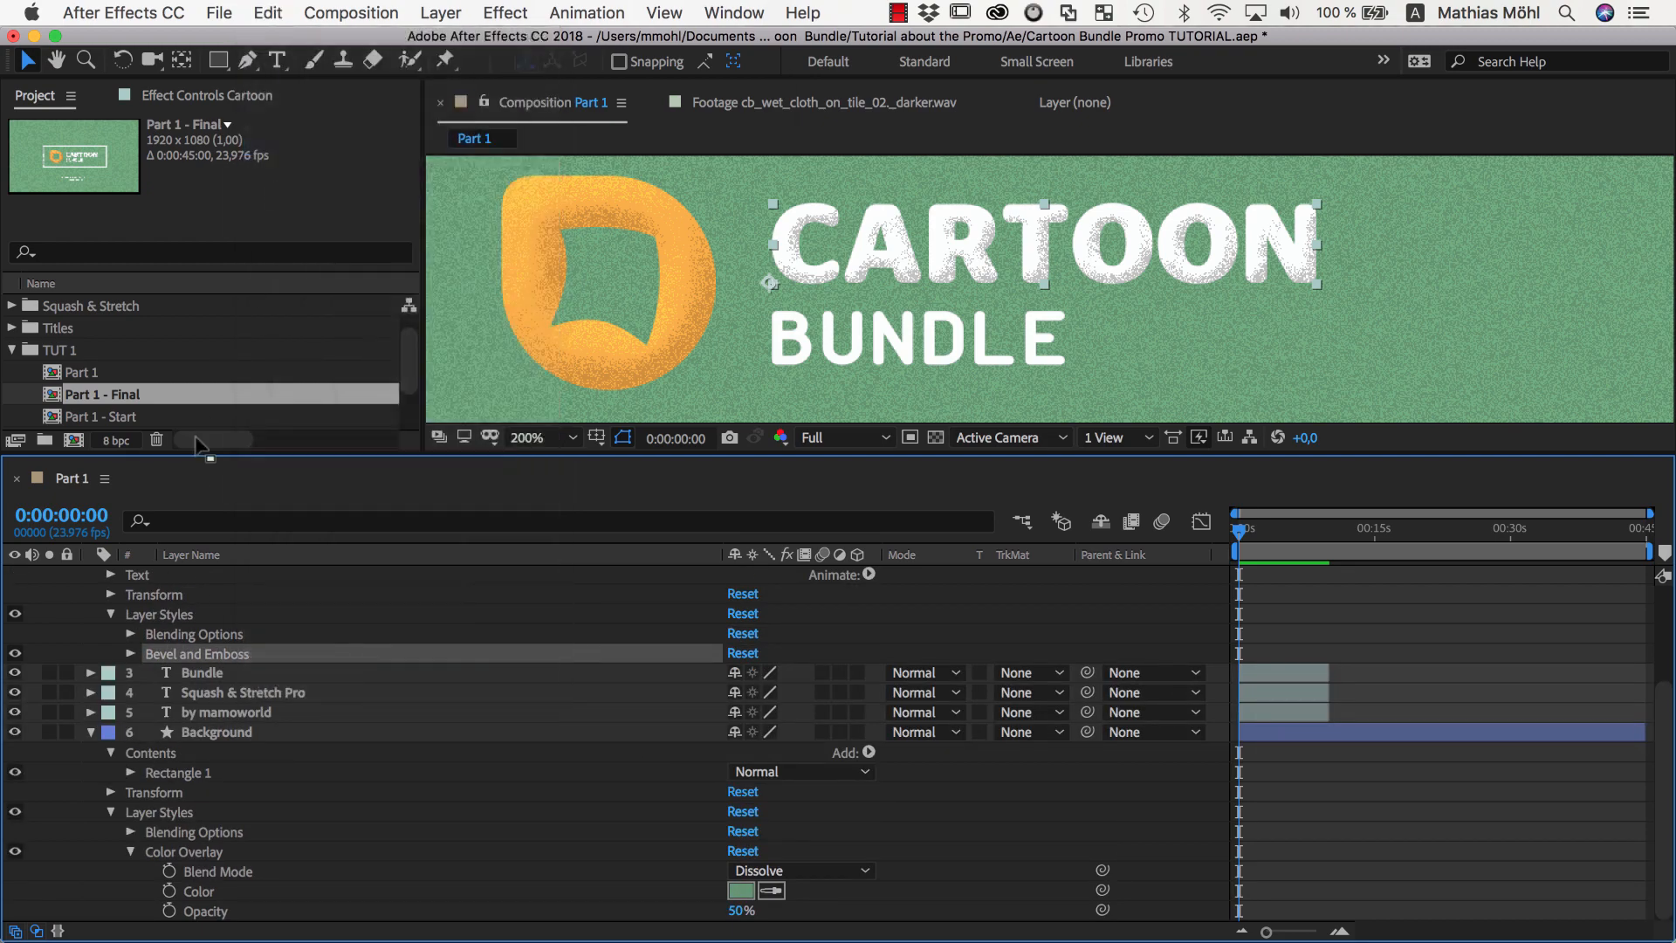
click(267, 13)
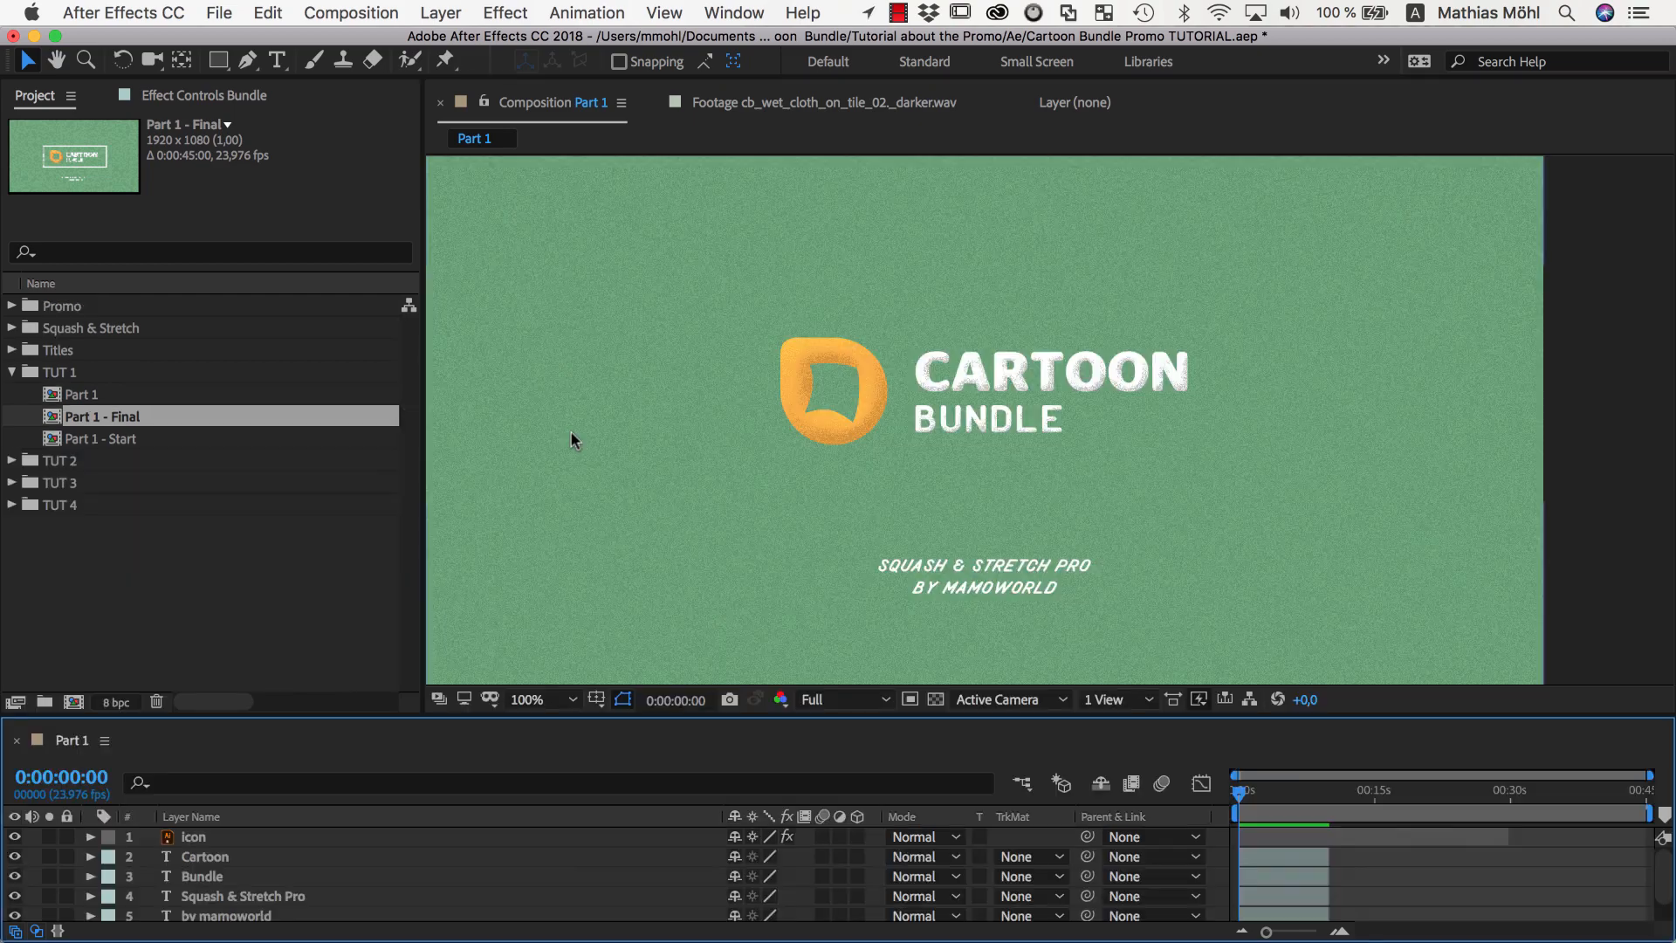
mouse_move(1280, 415)
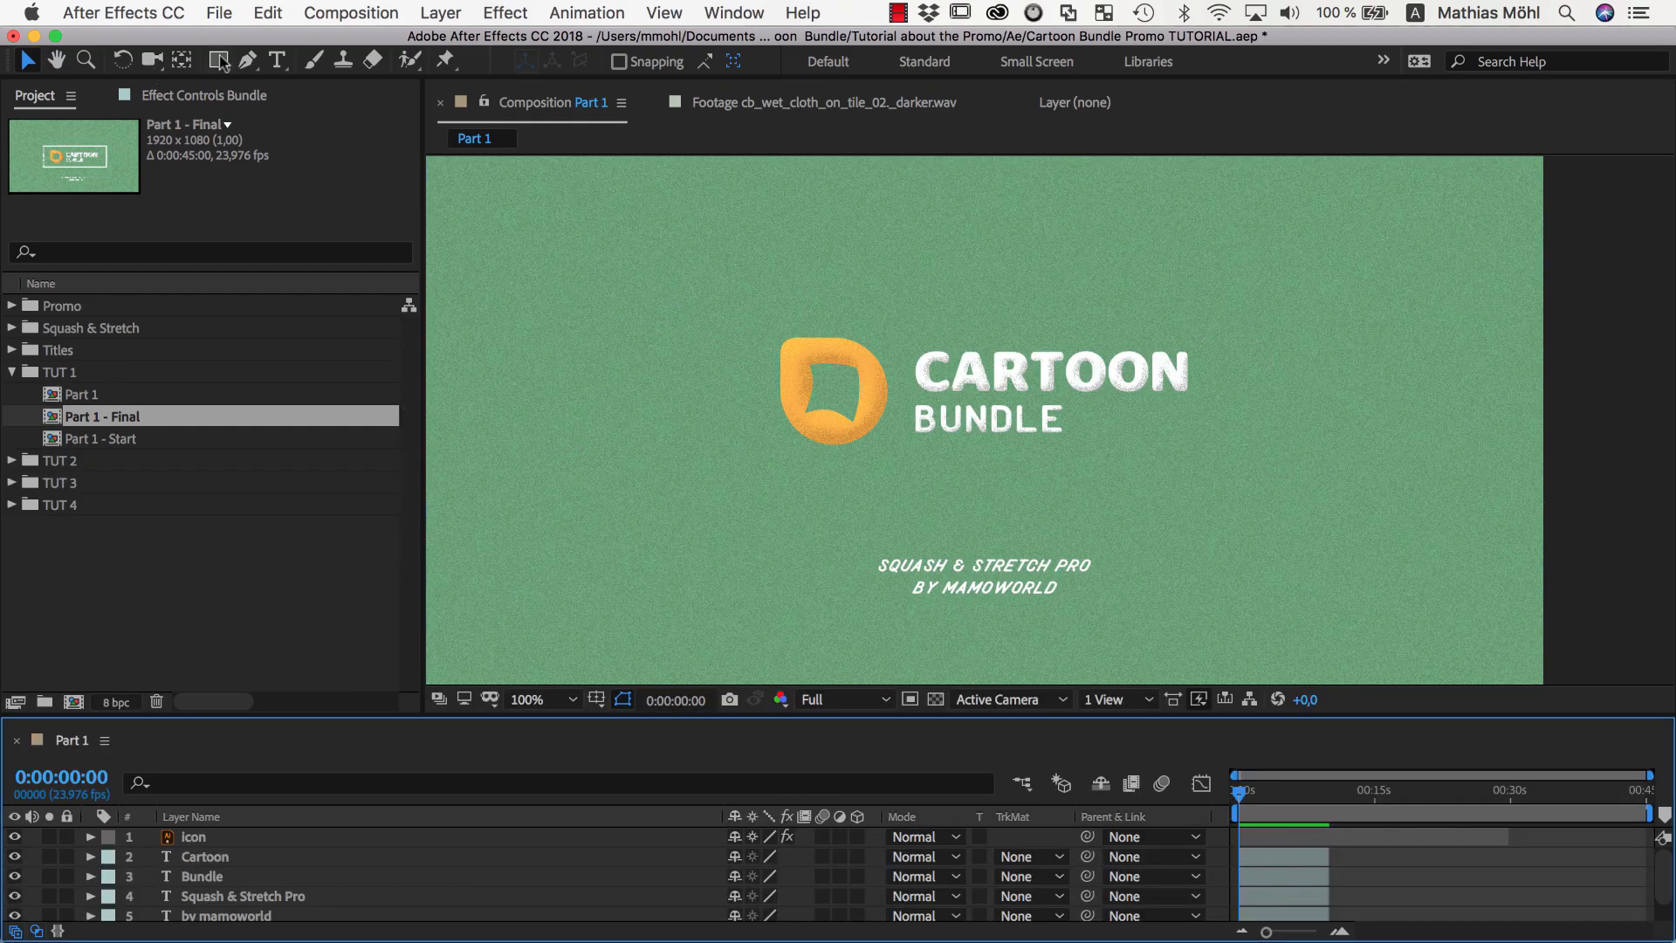
Draw a rectangle around the title with no fill and a 13 px white grainy stroke.
click(217, 60)
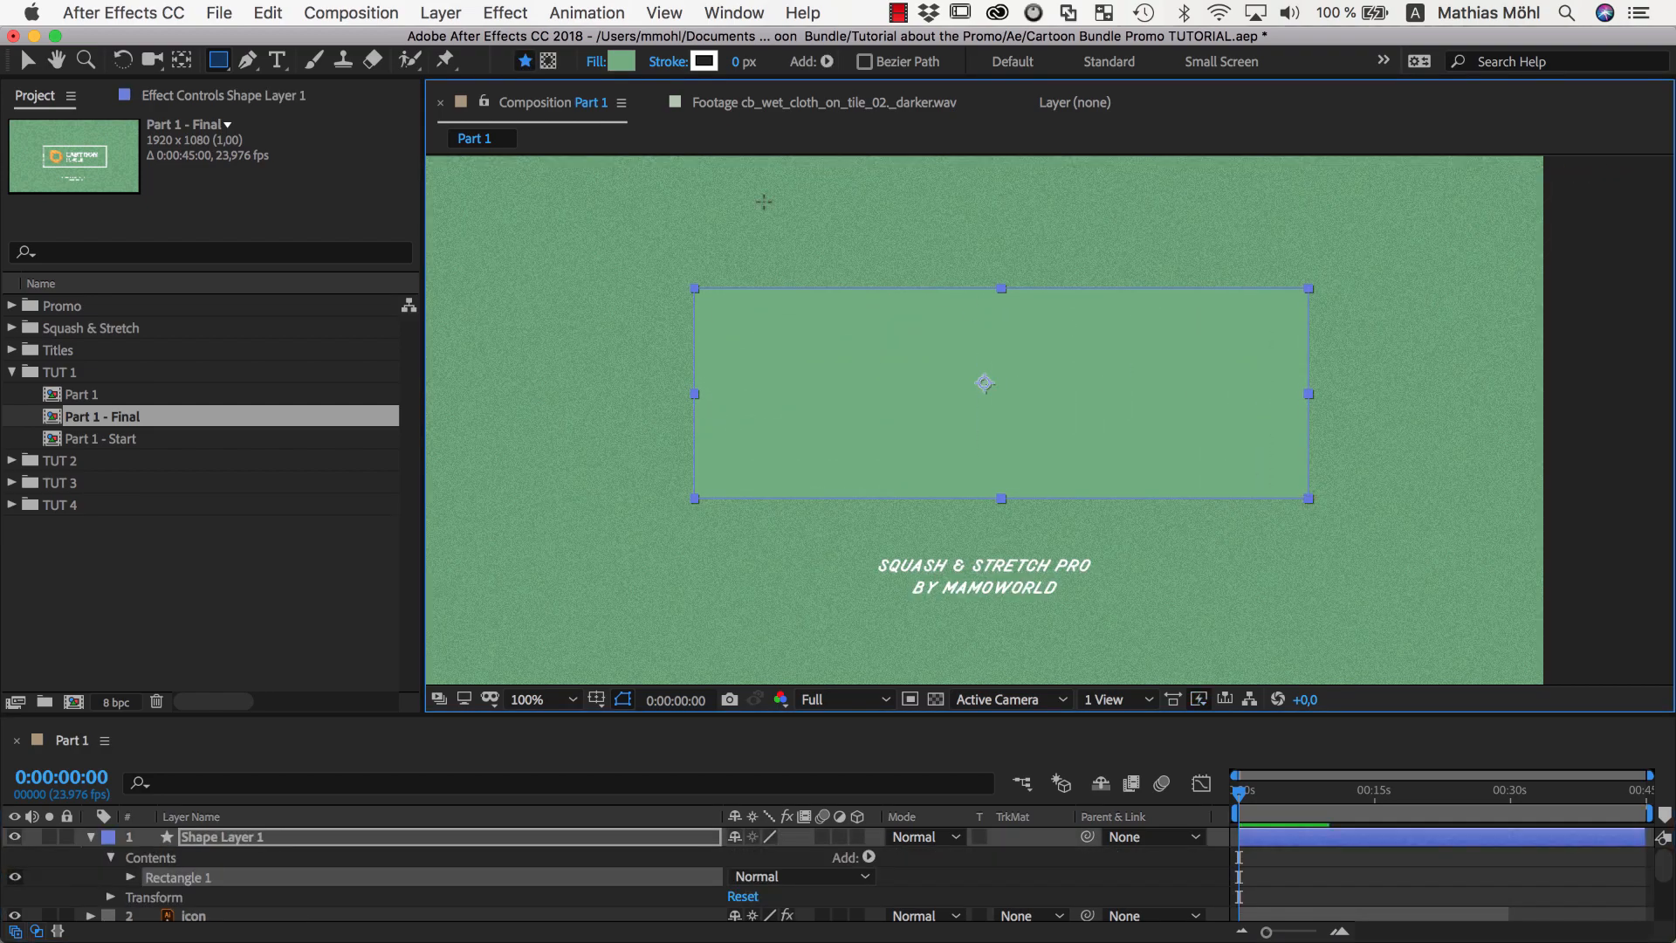
click(618, 62)
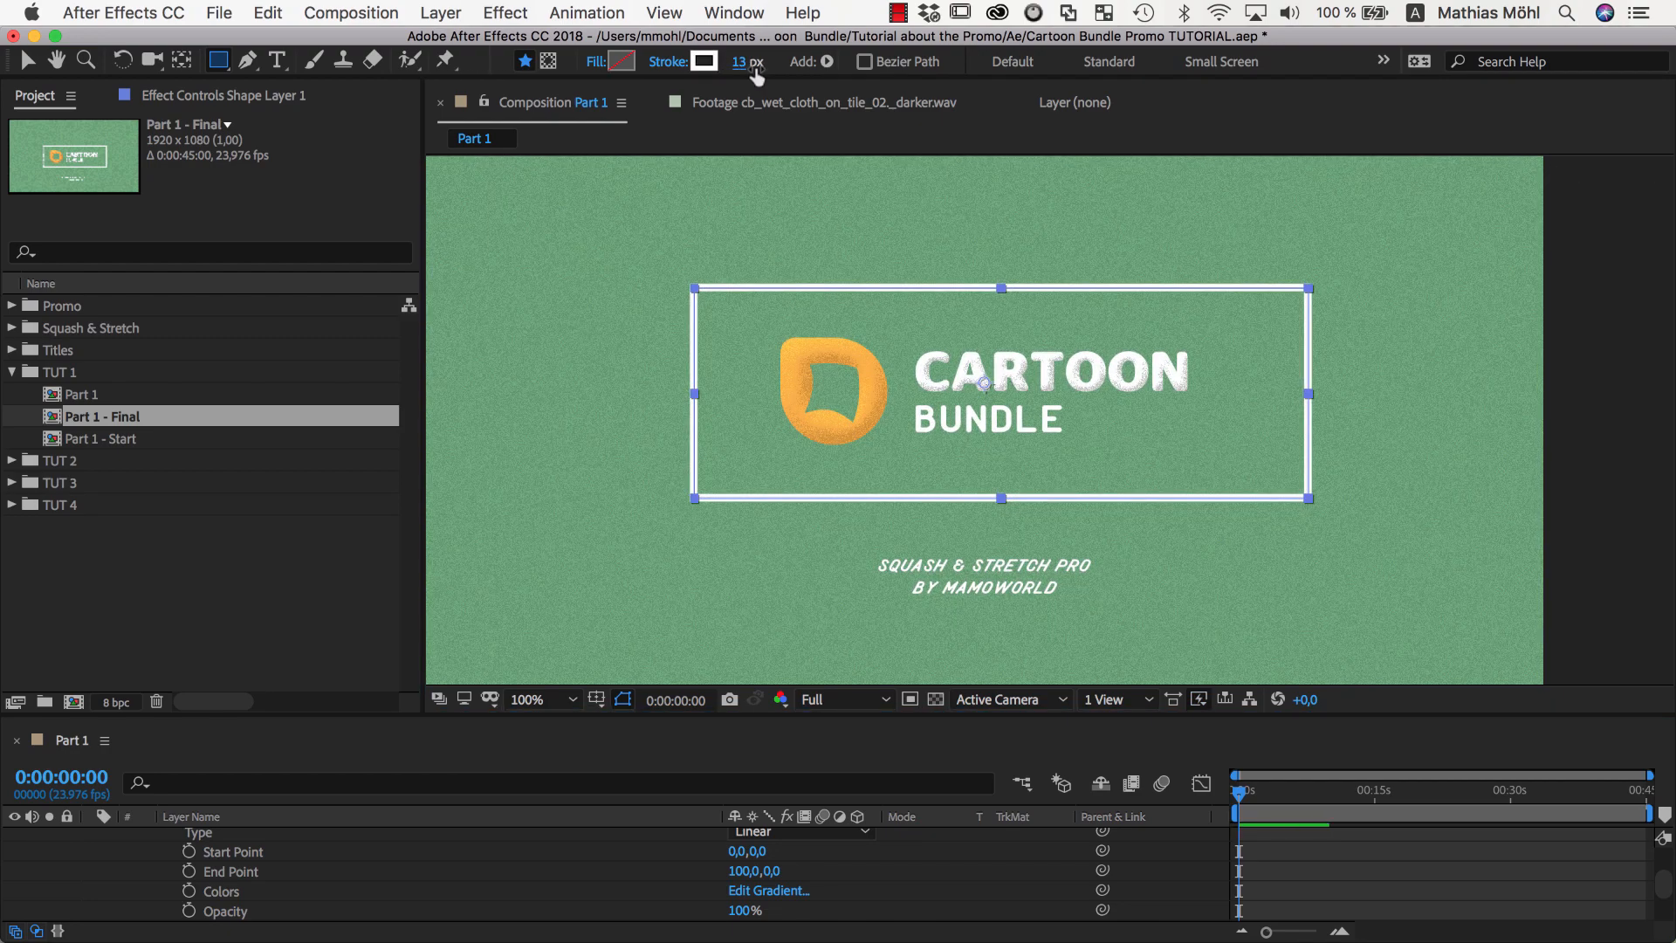
click(267, 12)
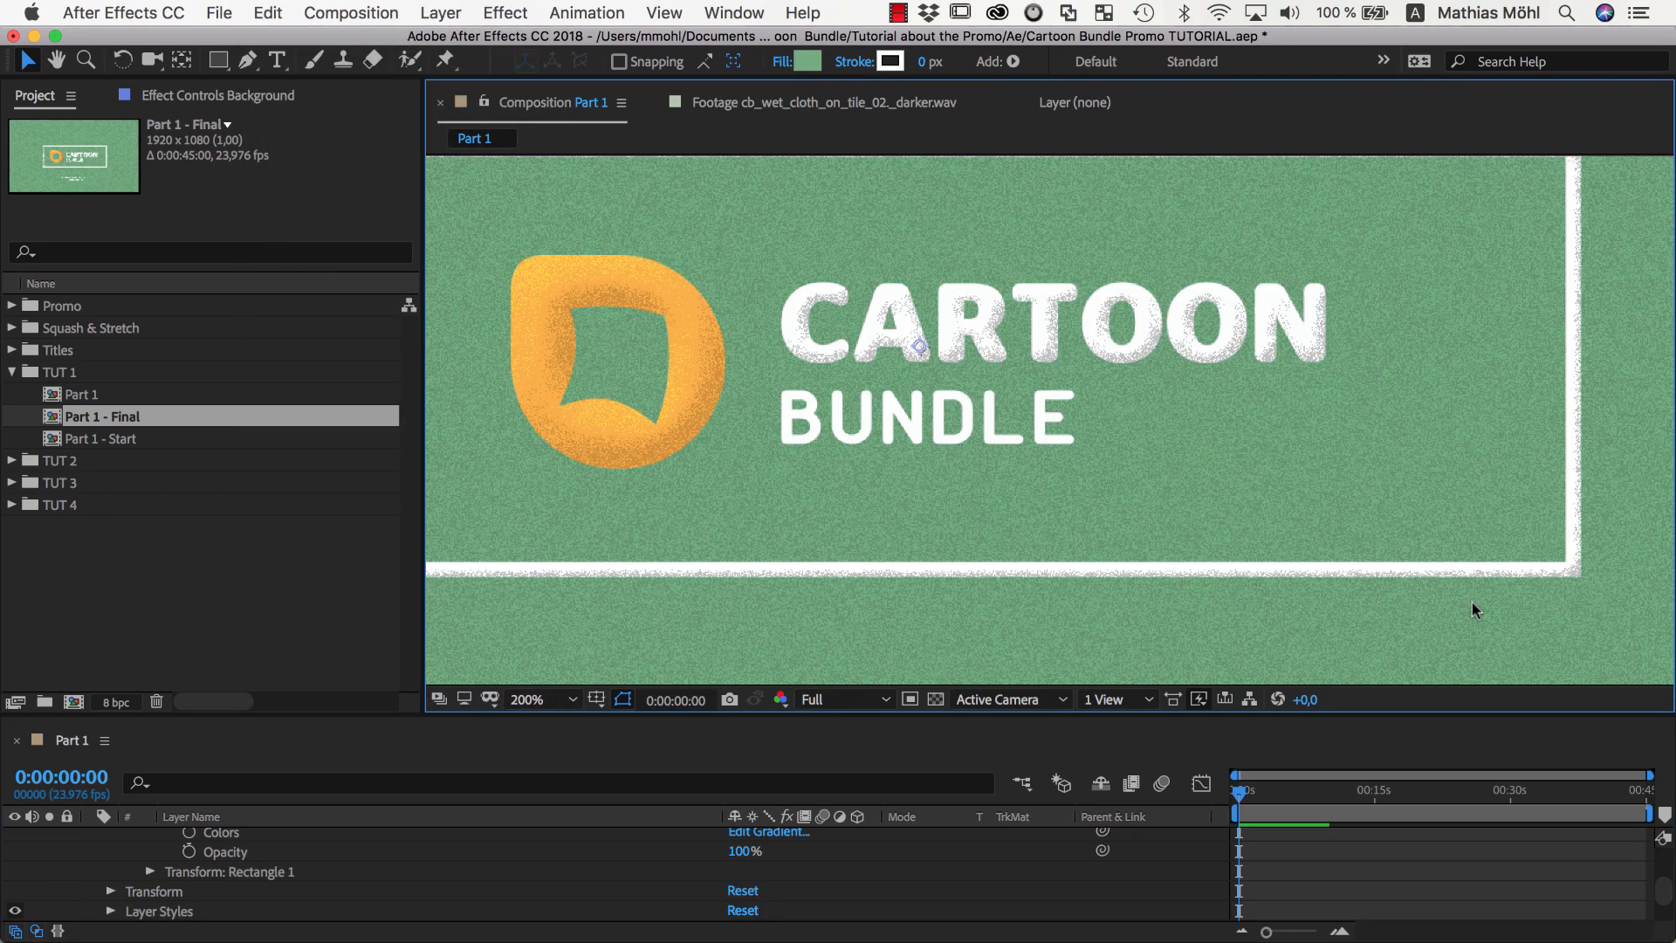
mouse_move(1572, 574)
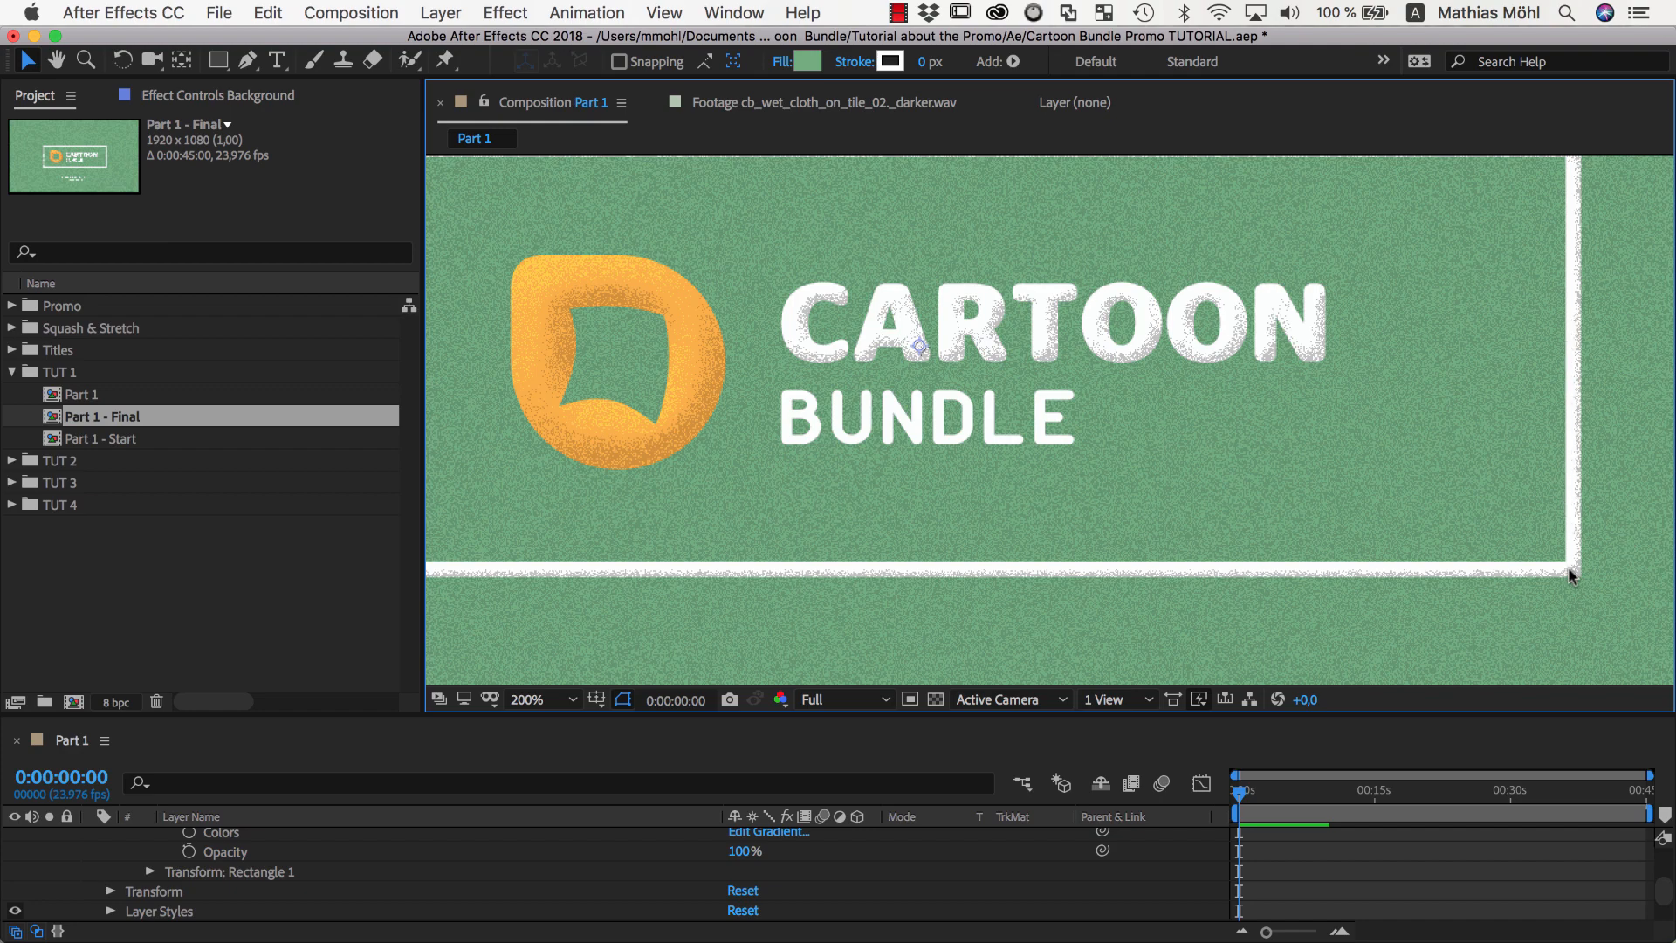
mouse_move(806, 288)
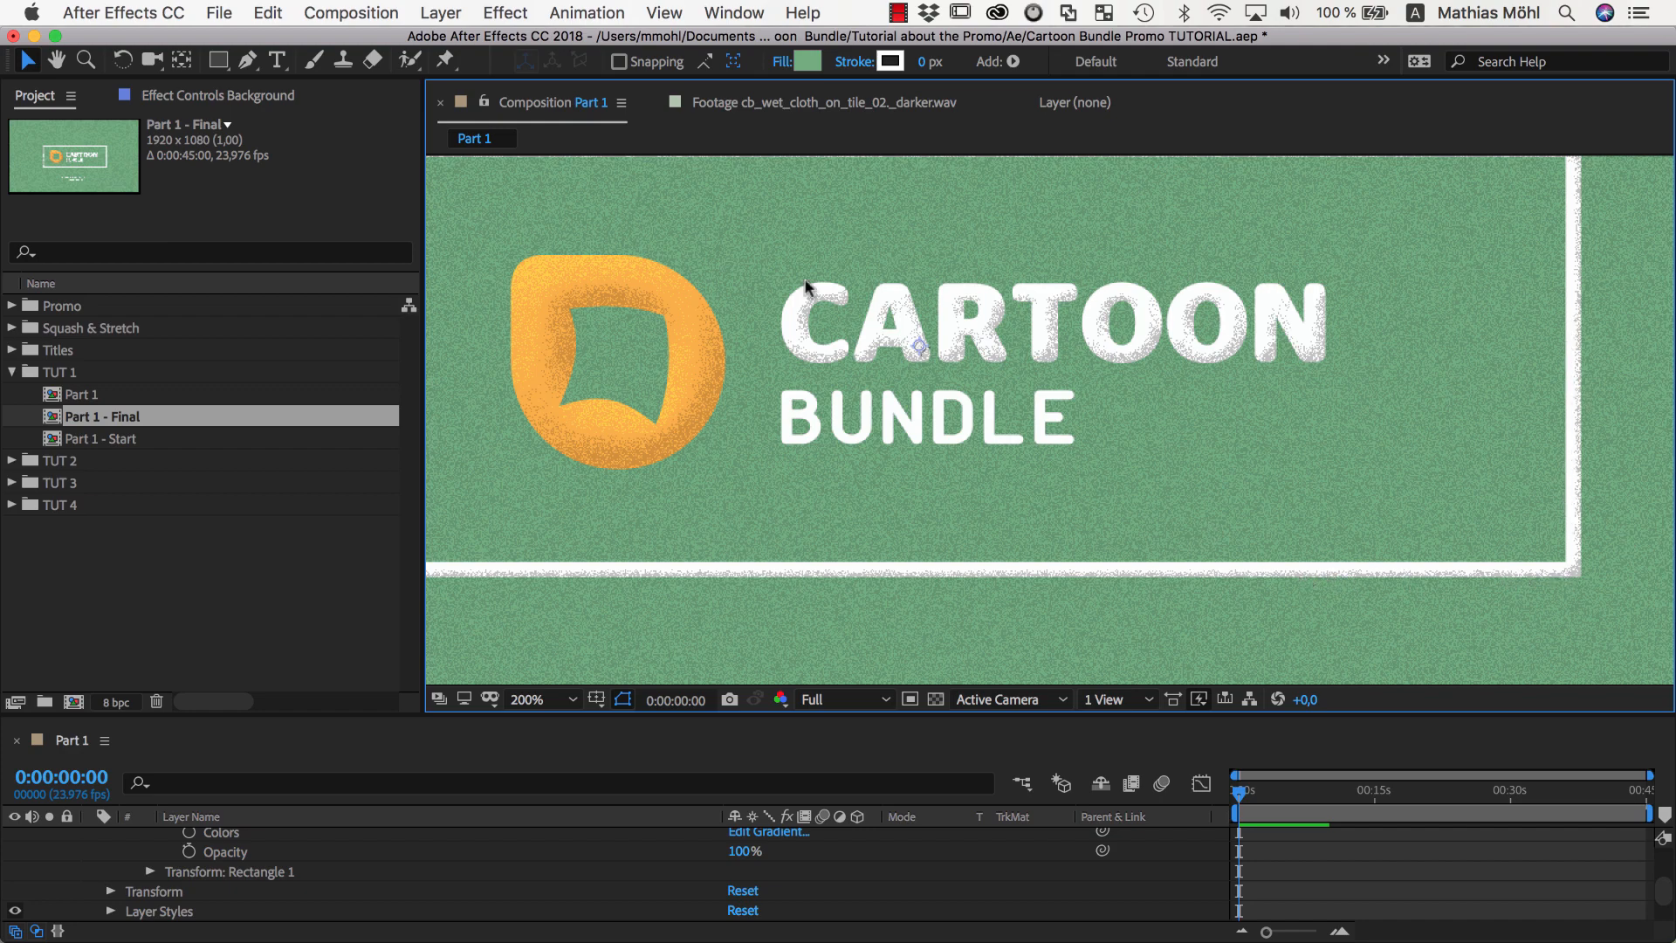
Launch the Squash and Stretch Pro panel from Window > Extensions.
click(734, 12)
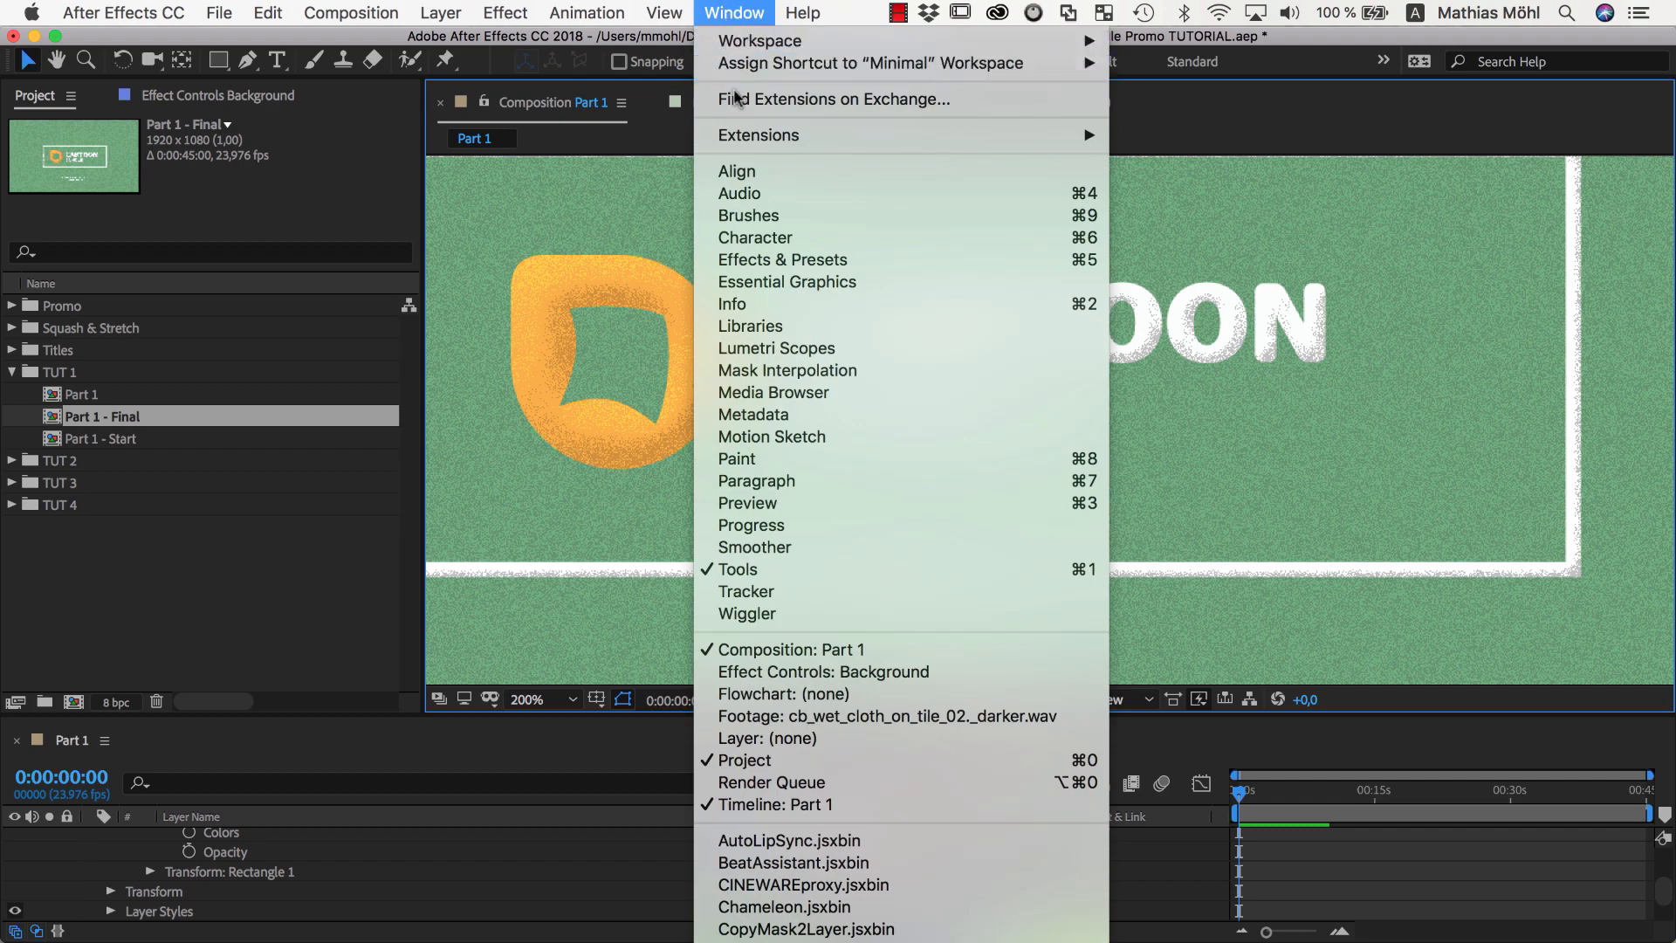
mouse_move(756, 134)
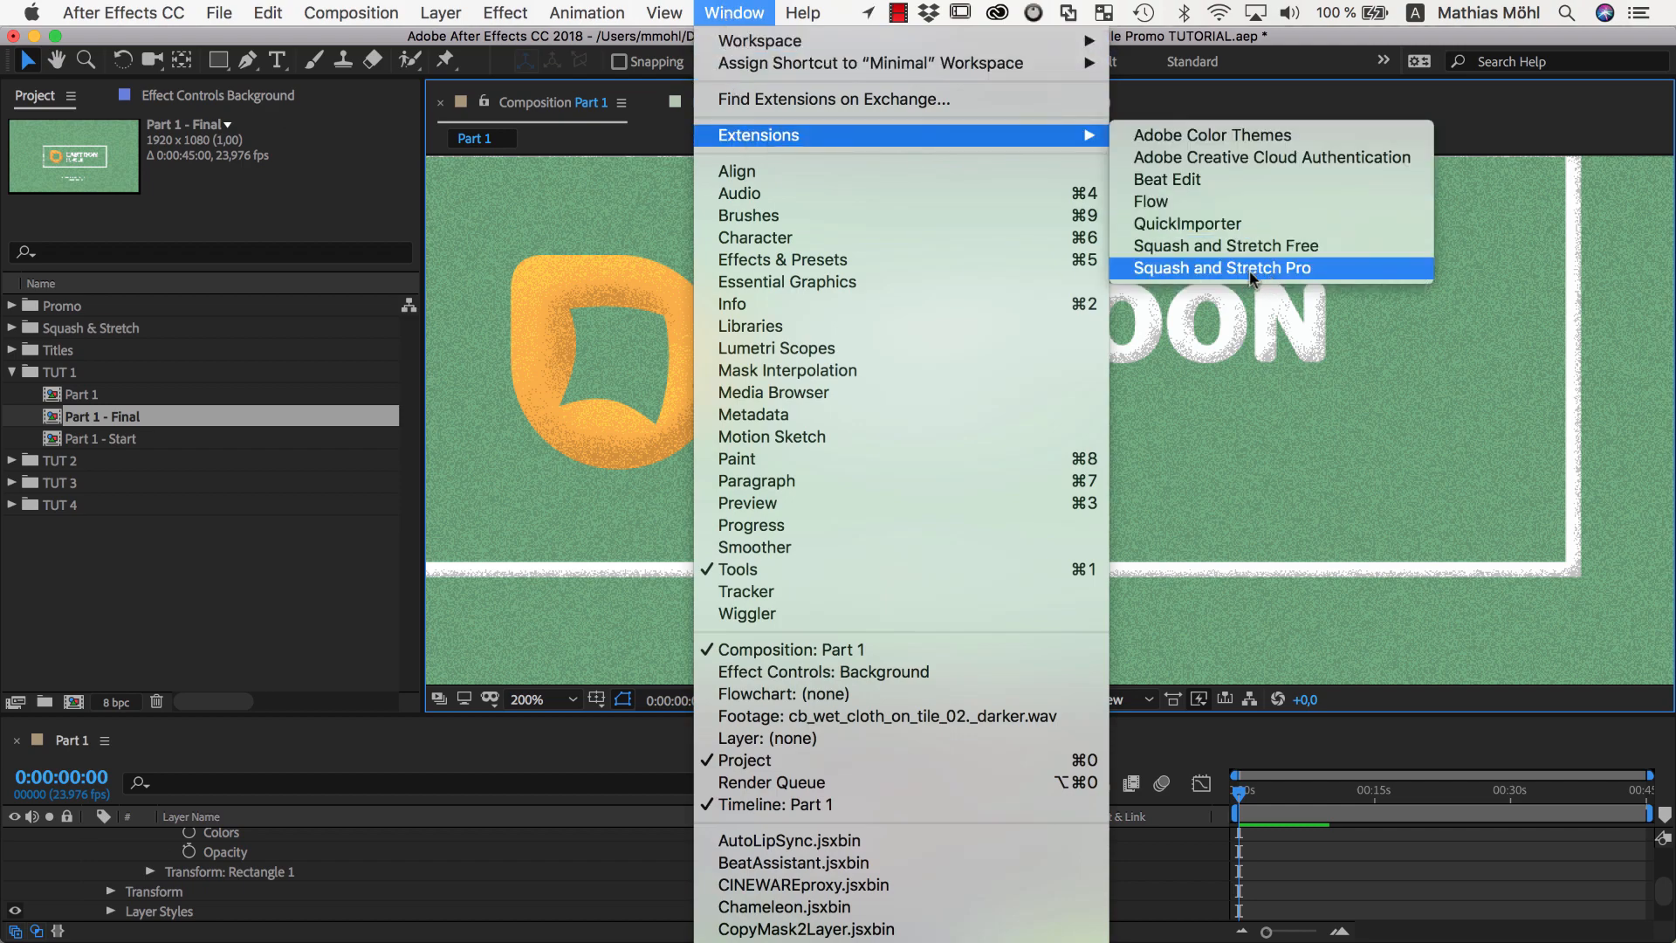
click(1222, 269)
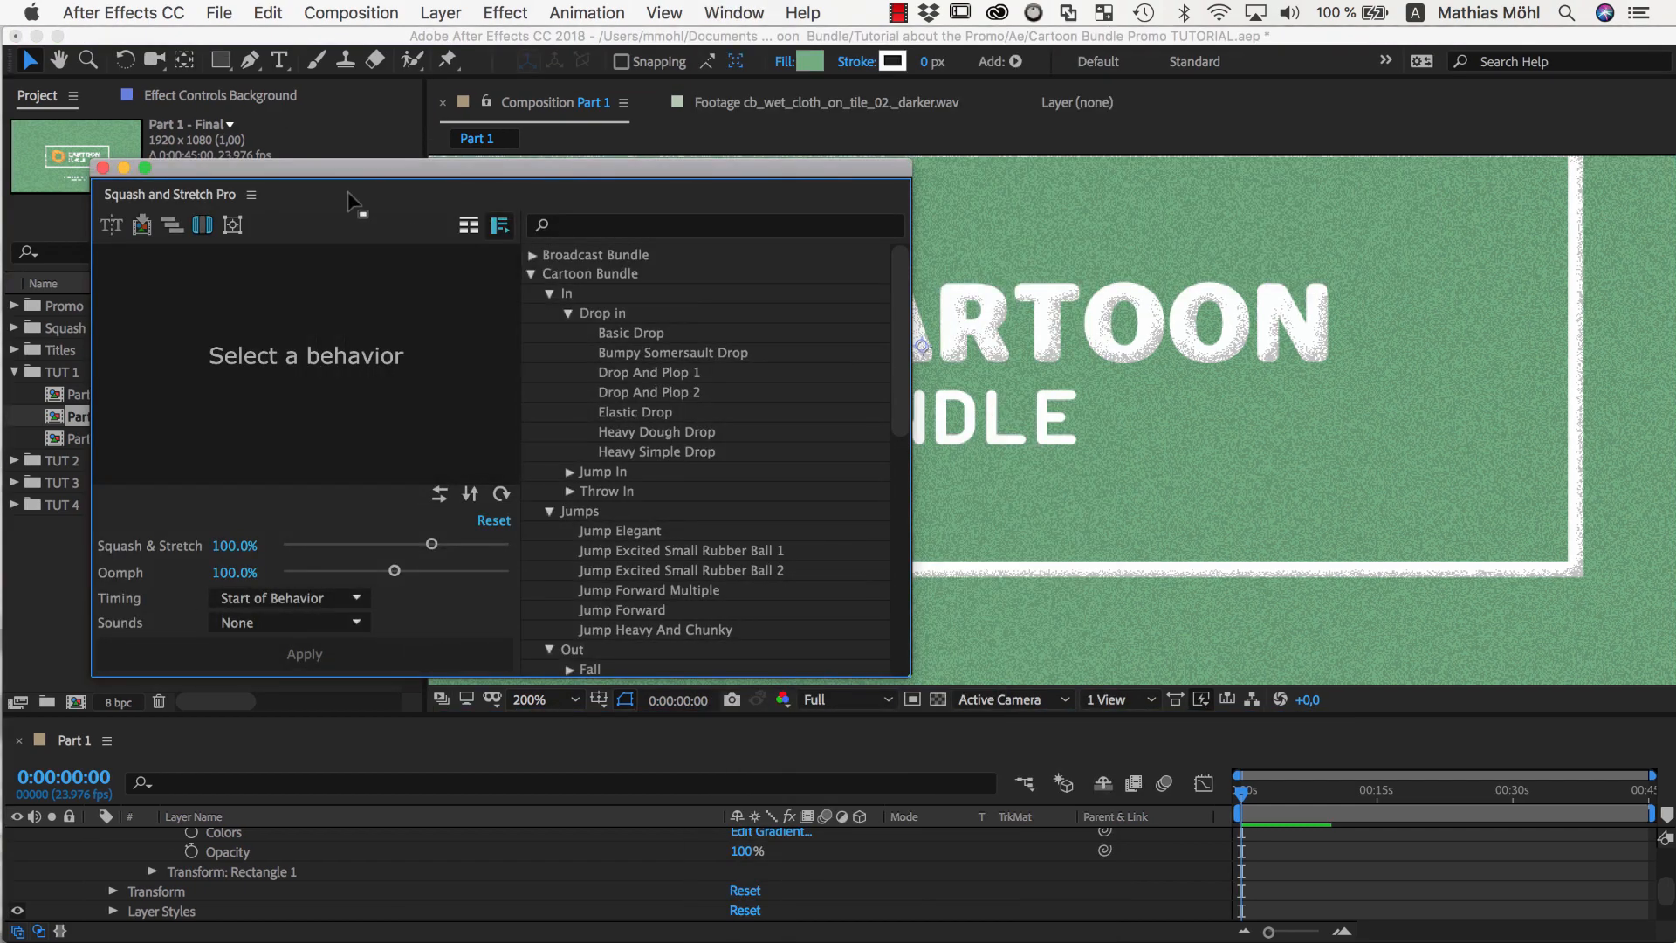